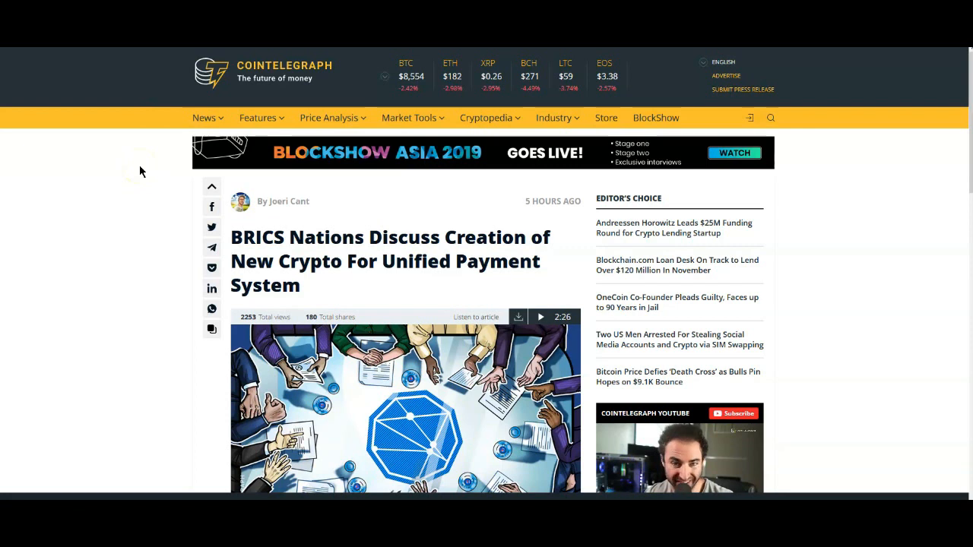
mouse_move(140, 207)
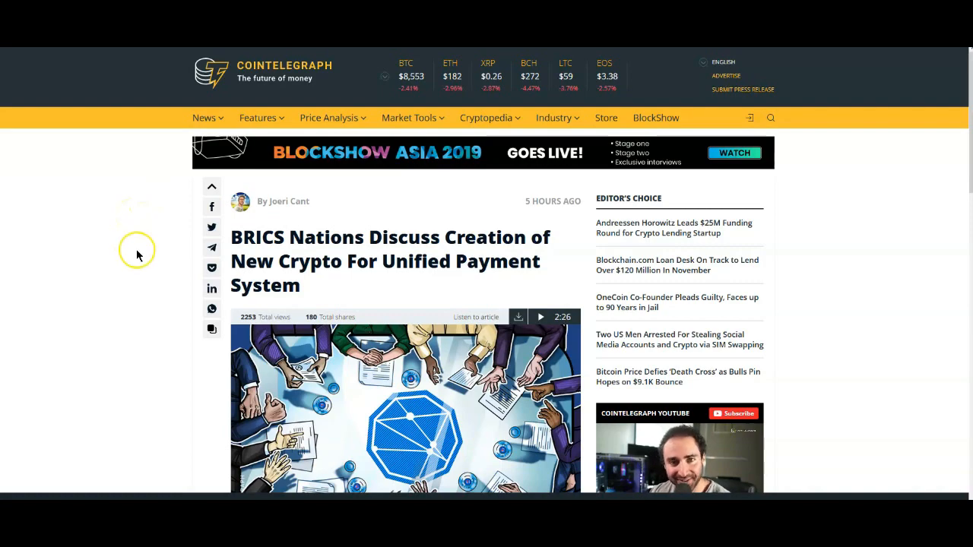
- Scroll the BRICS article down to its 'Creating a BRICS cryptocurrency?' section for reading
scroll("down", 3)
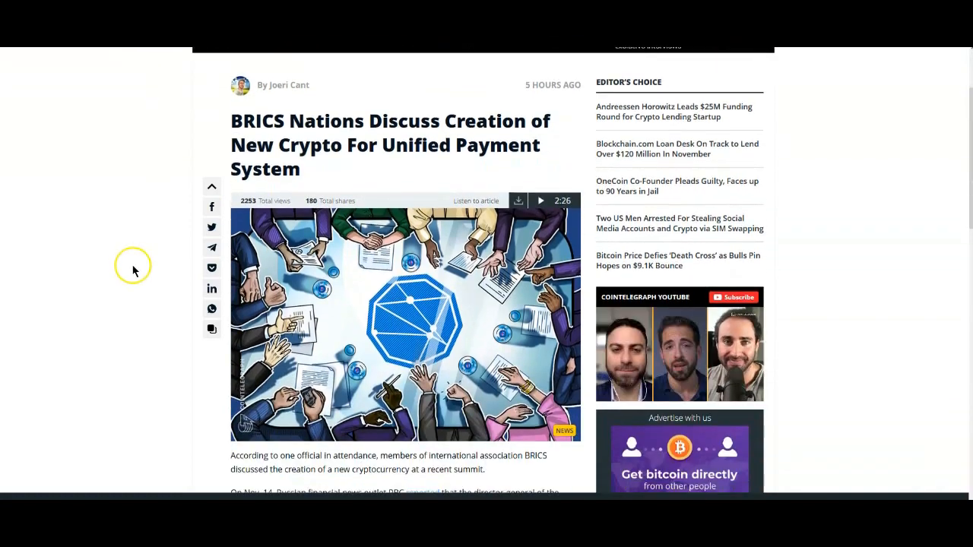
scroll("down", 3)
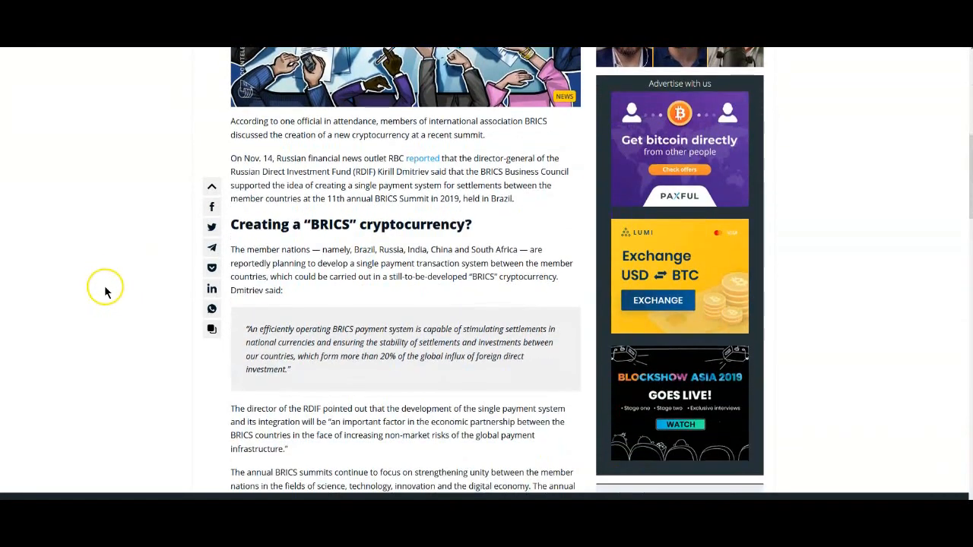
mouse_move(139, 265)
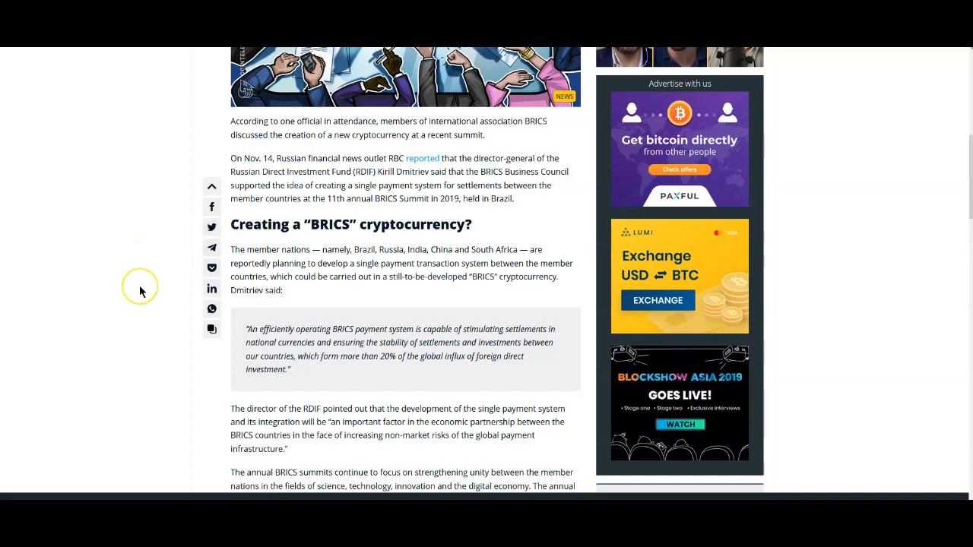
mouse_move(128, 295)
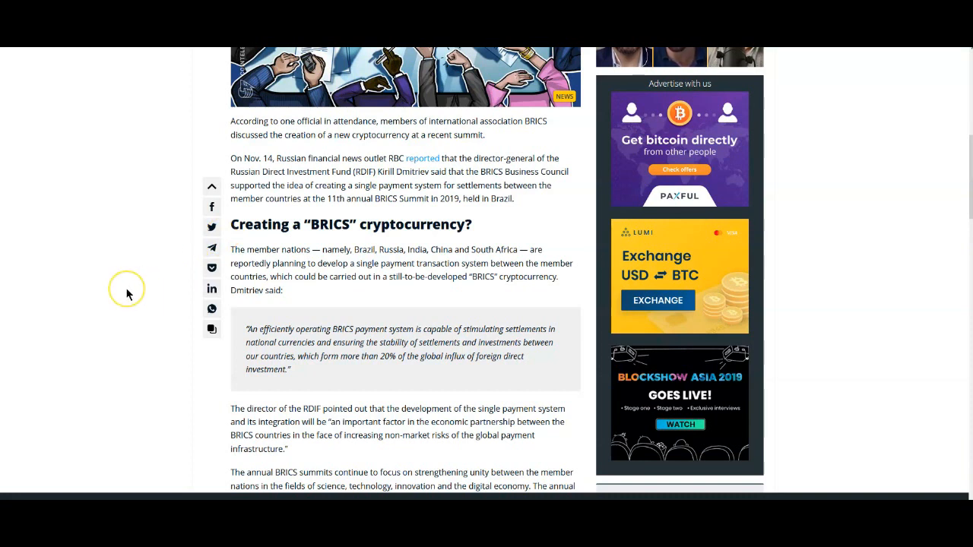
mouse_move(317, 268)
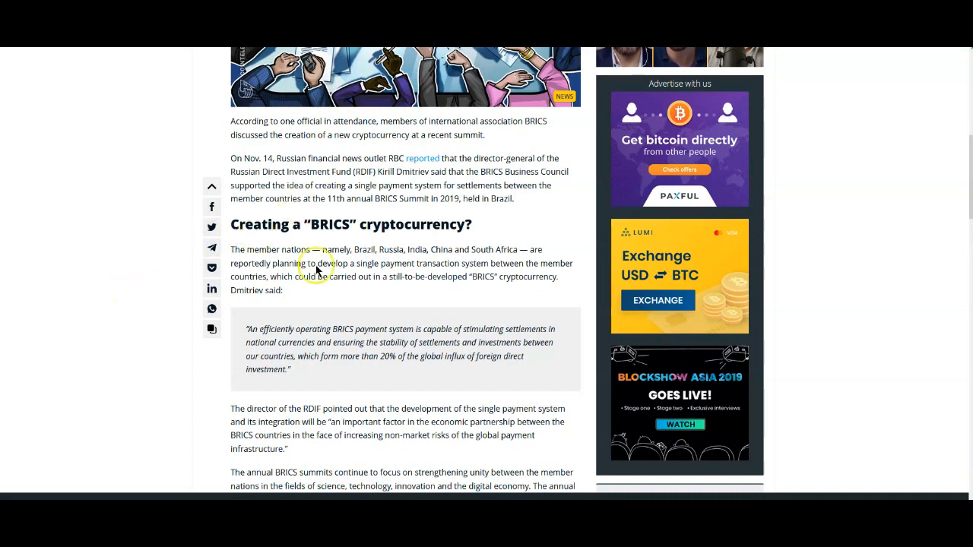
mouse_move(509, 305)
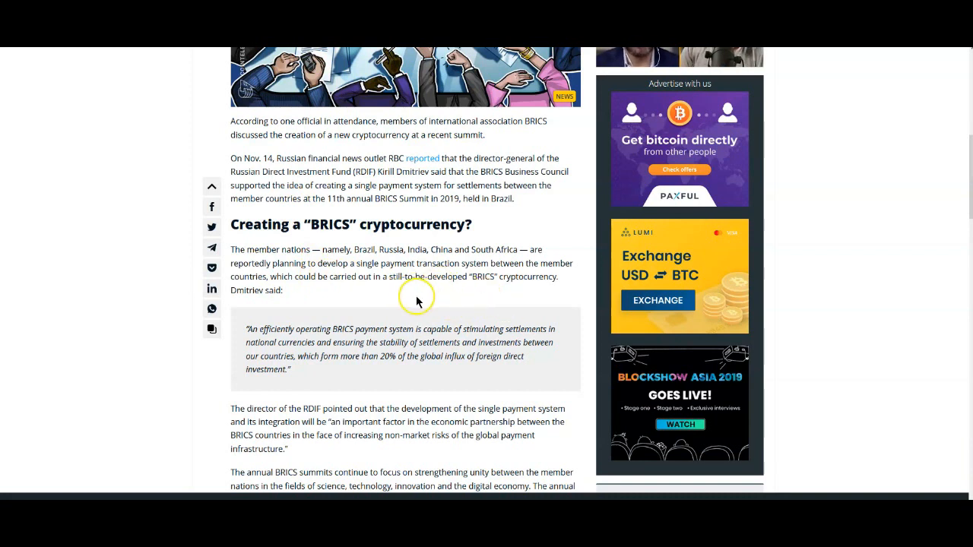
scroll("down", 3)
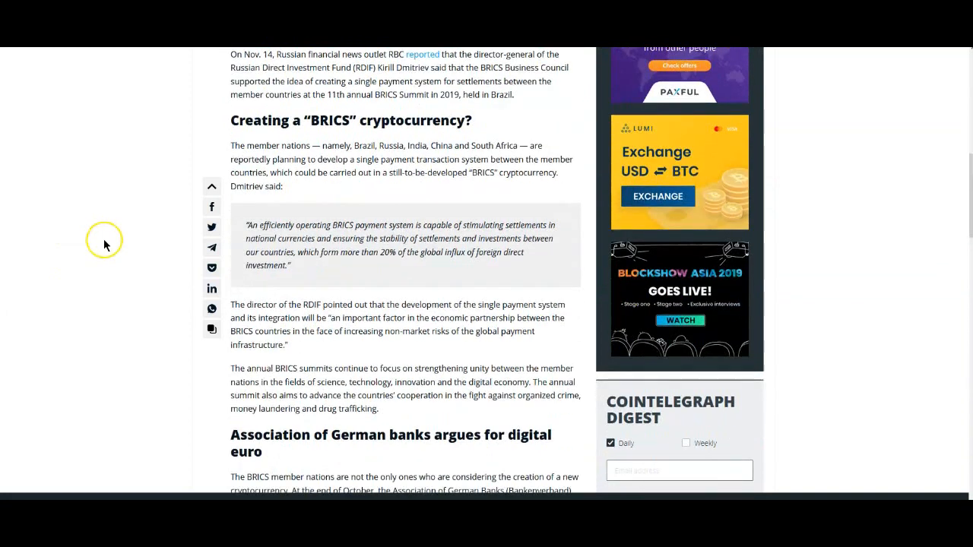
mouse_move(98, 279)
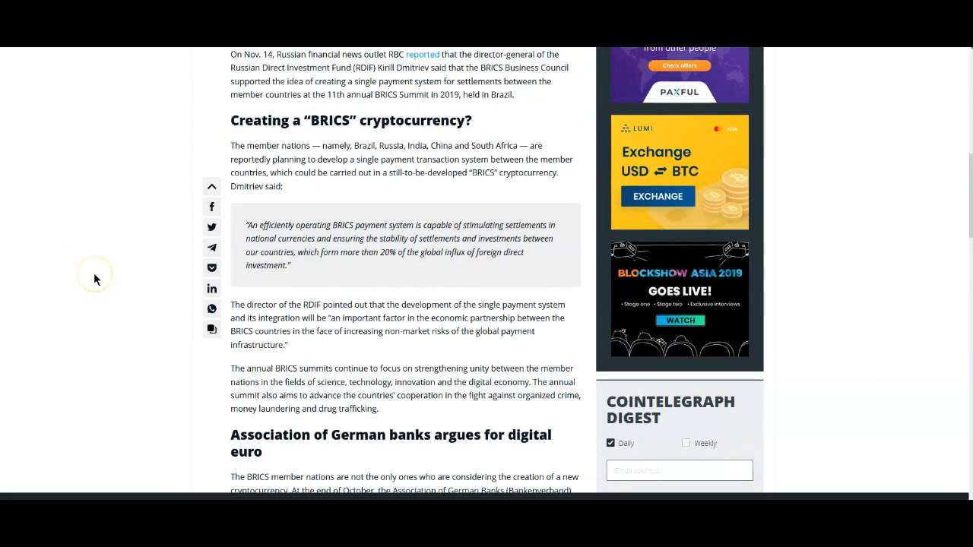
scroll("up", 3)
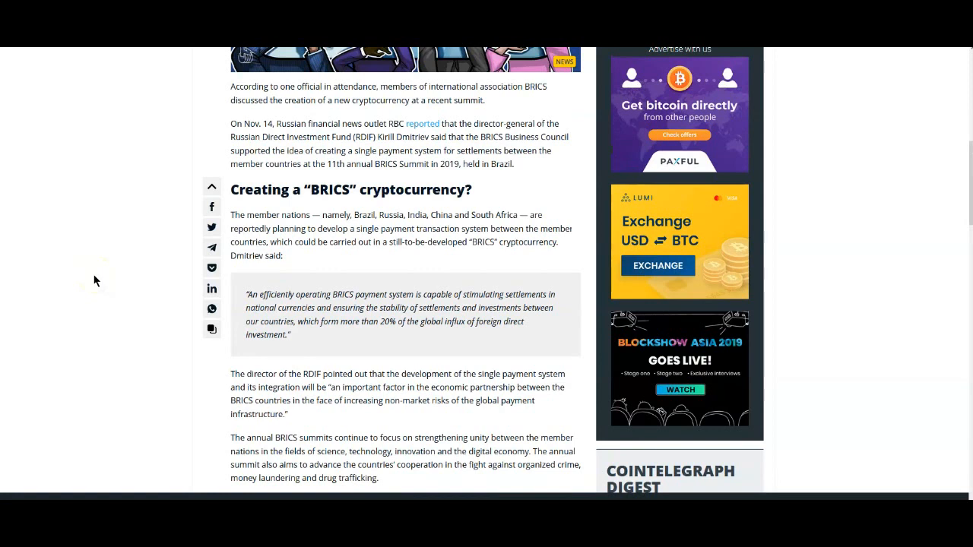
left_click(60, 307)
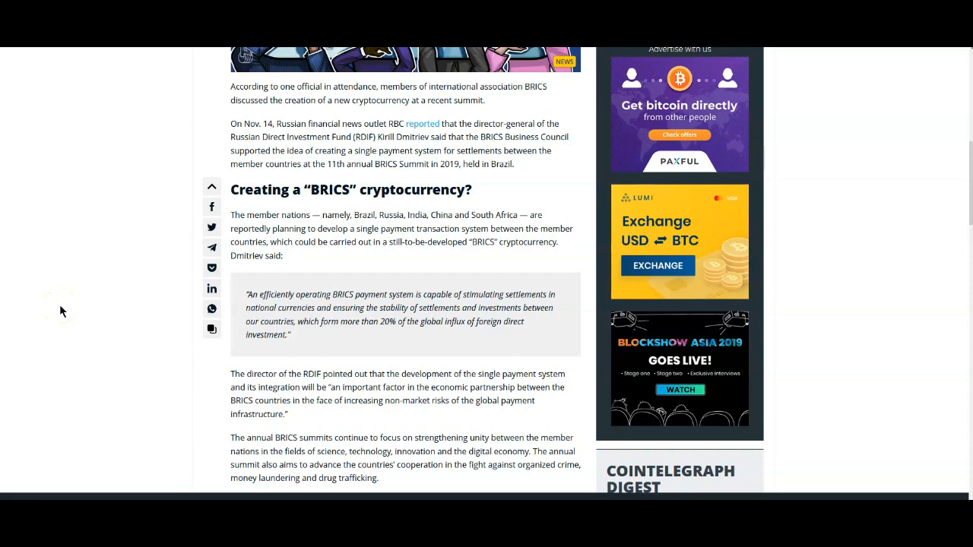
mouse_move(62, 310)
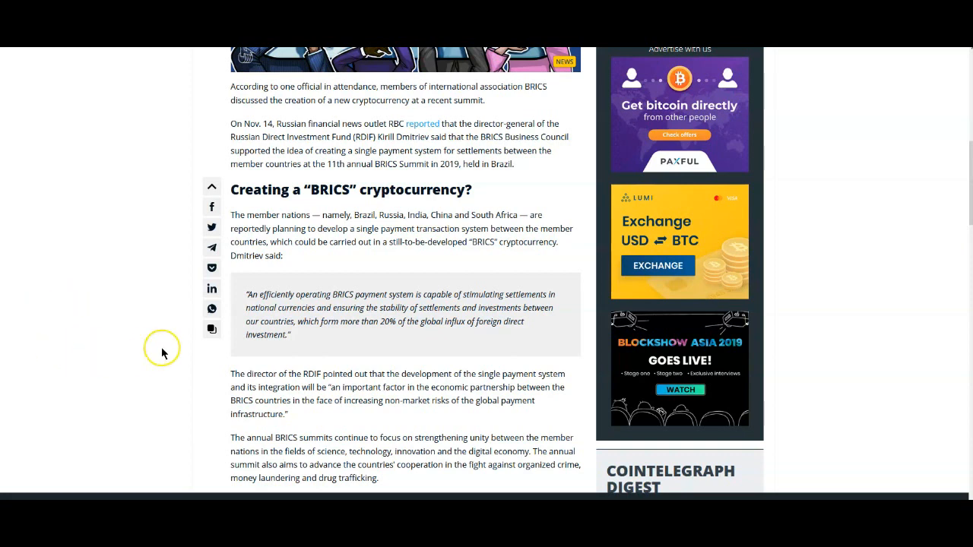
mouse_move(140, 356)
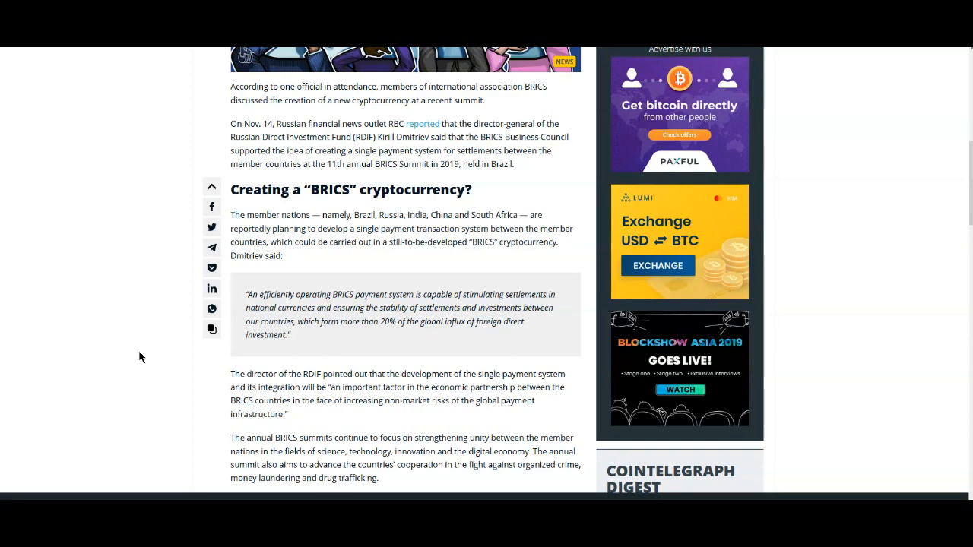
- Scroll to the 'Association of German banks argues for digital euro' section of the article
scroll("down", 3)
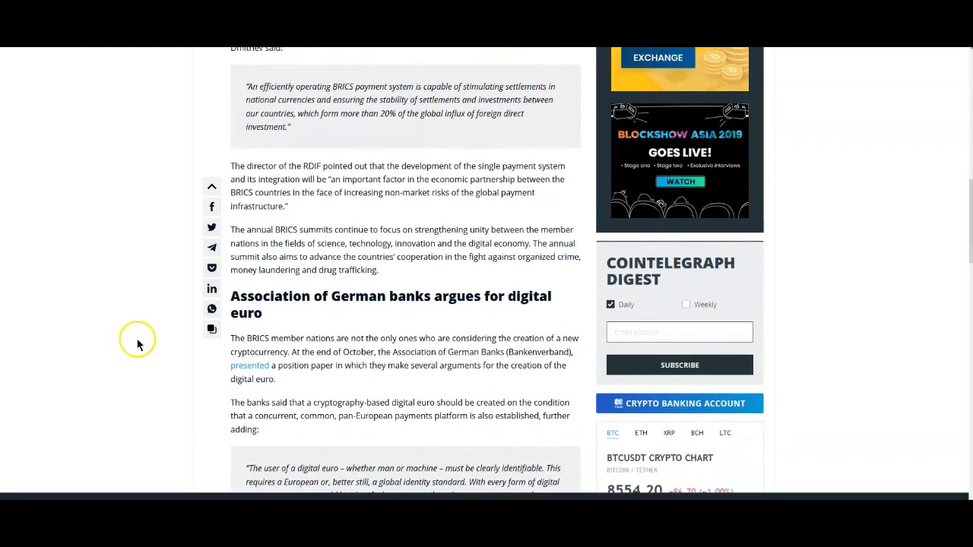
scroll("down", 3)
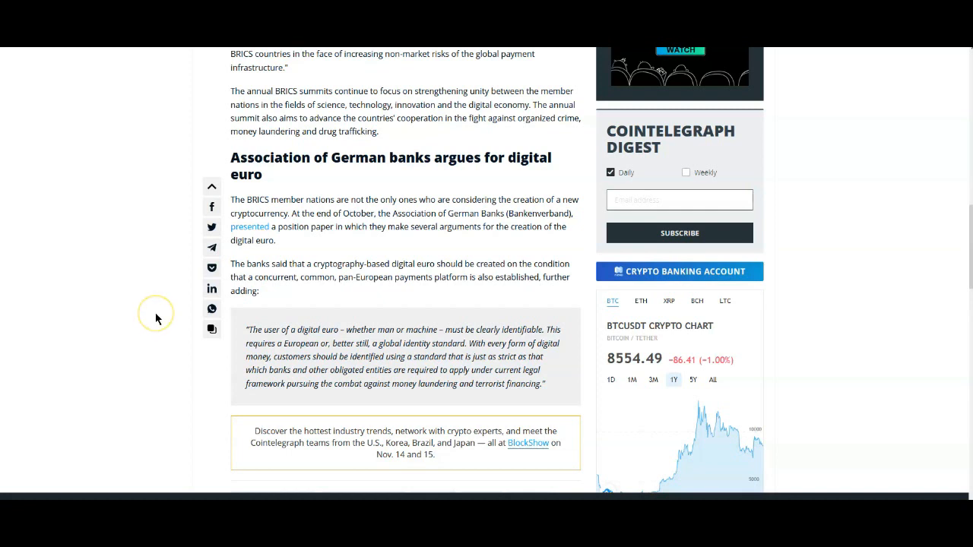
mouse_move(196, 294)
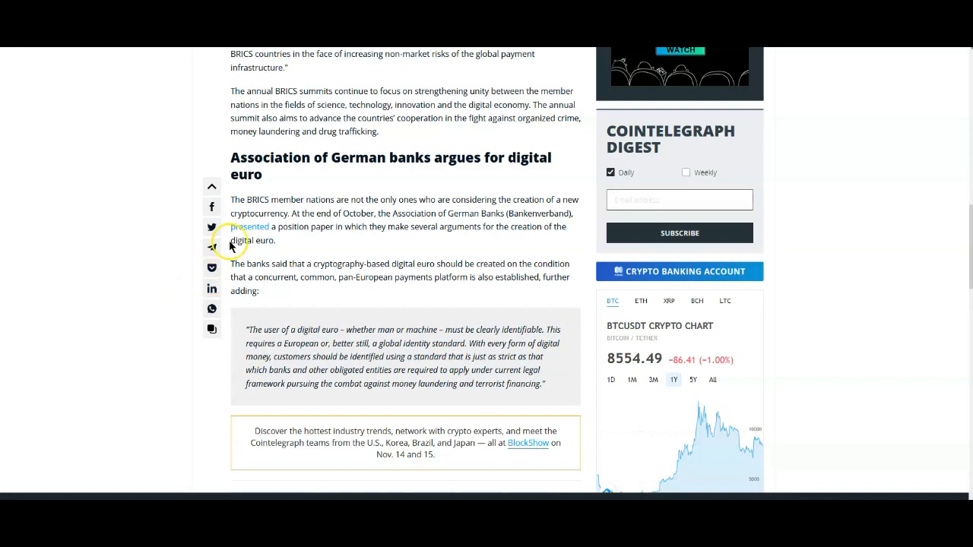
scroll("down", 3)
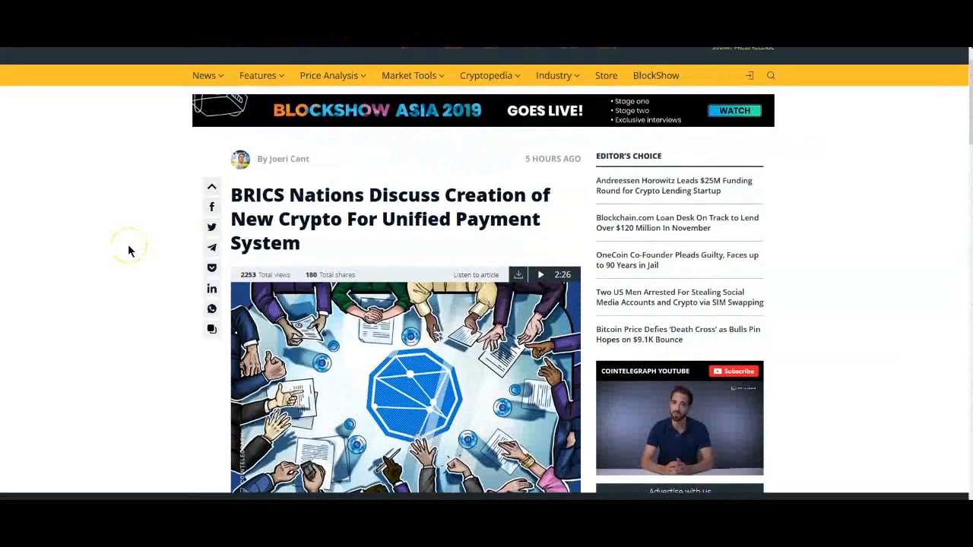
scroll("up", 3)
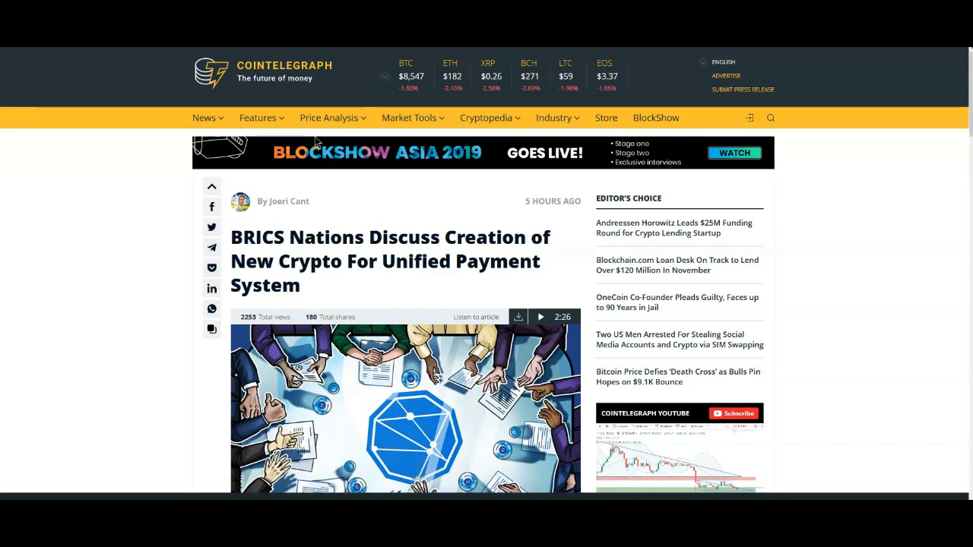
left_click(329, 117)
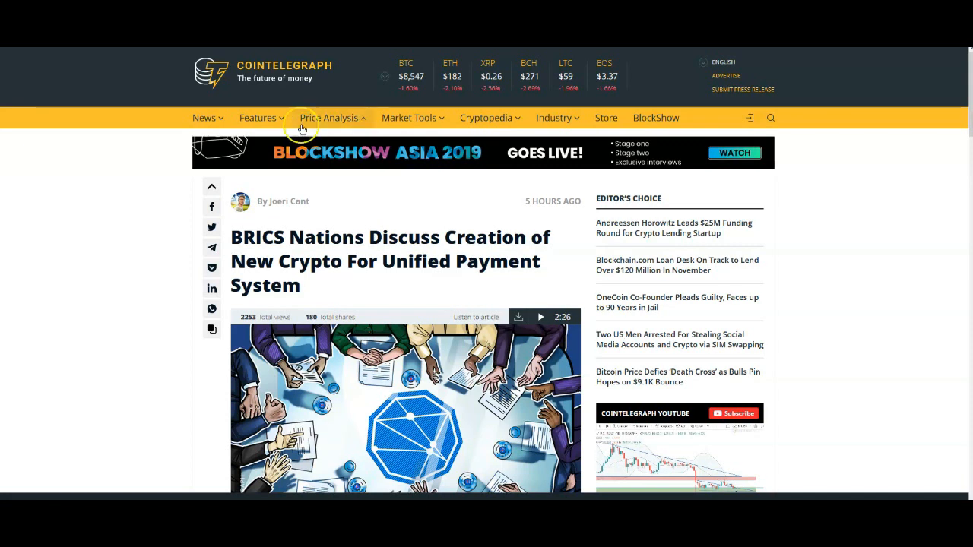
mouse_move(83, 183)
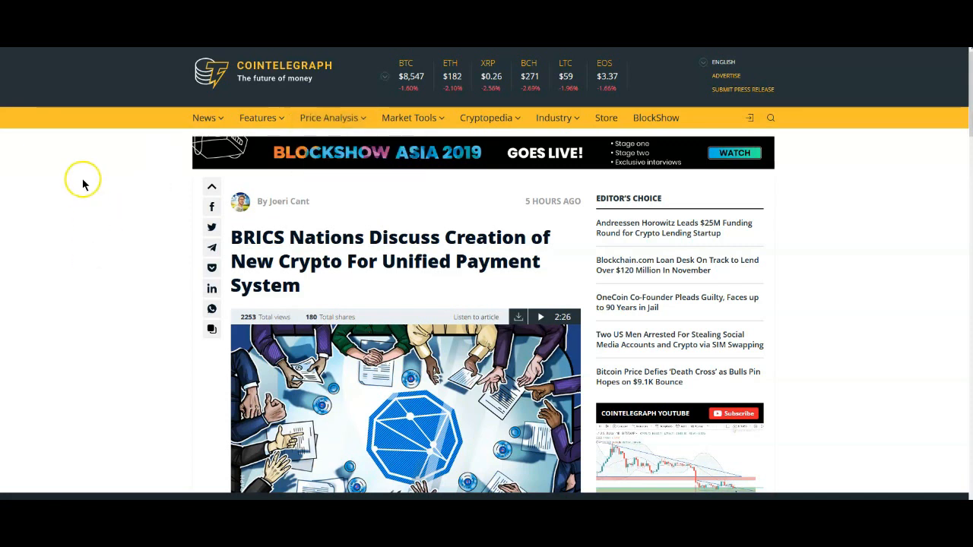
mouse_move(73, 179)
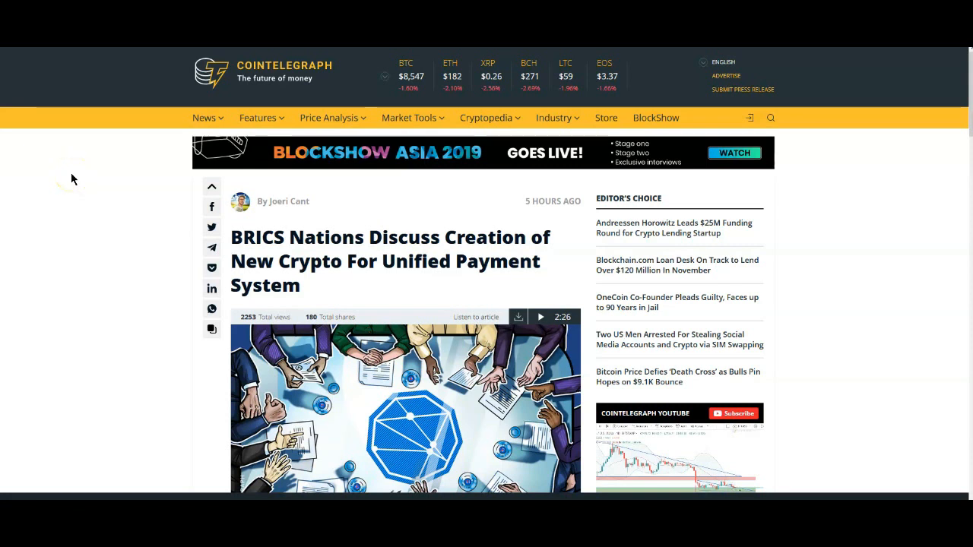
mouse_move(64, 180)
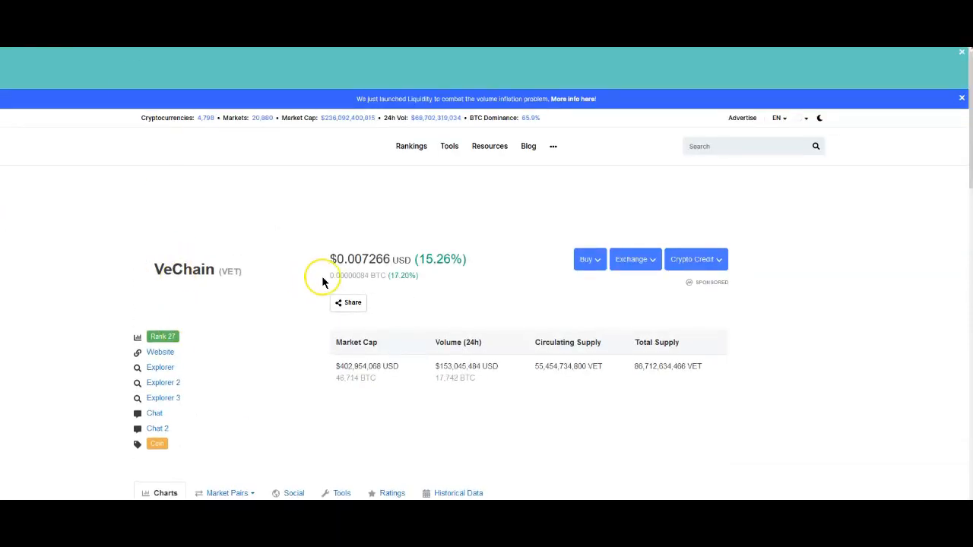
scroll("down", 3)
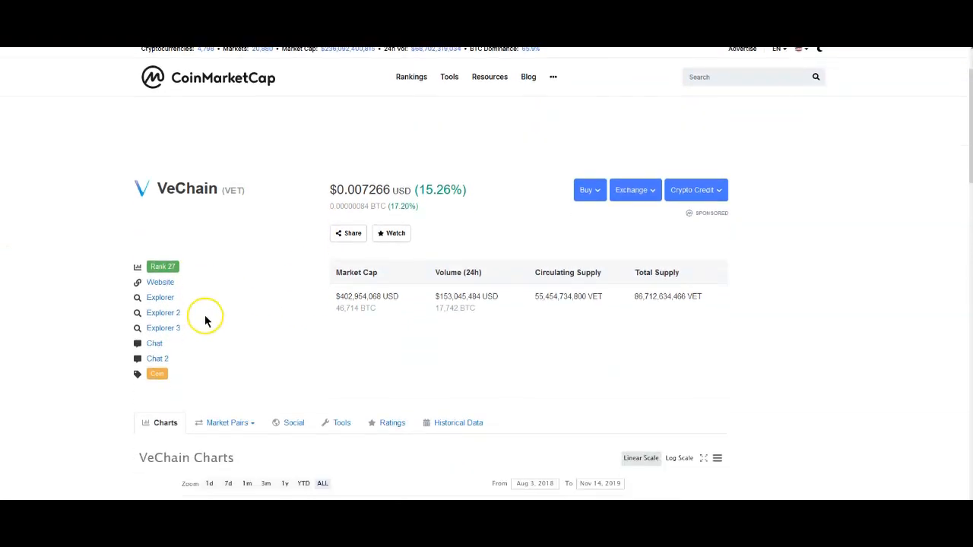
scroll("down", 3)
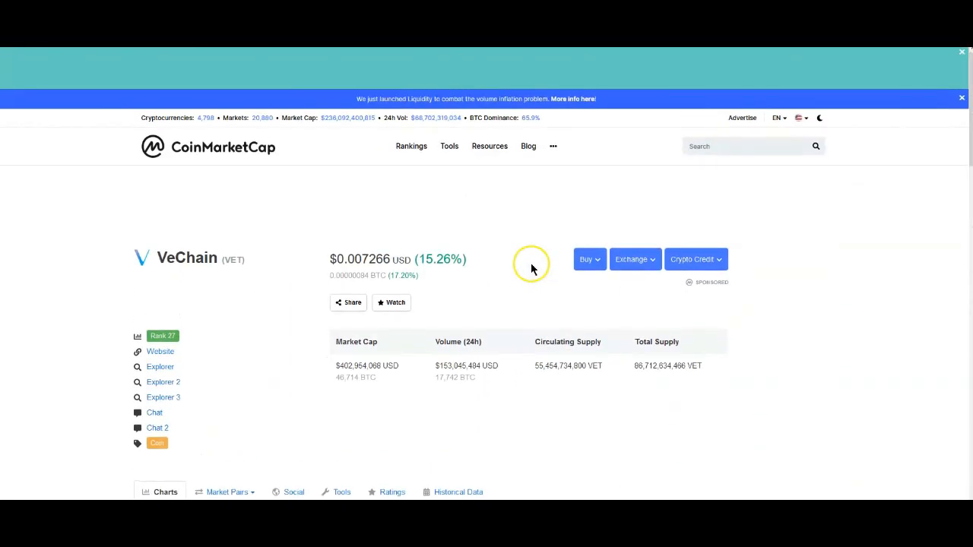
mouse_move(532, 271)
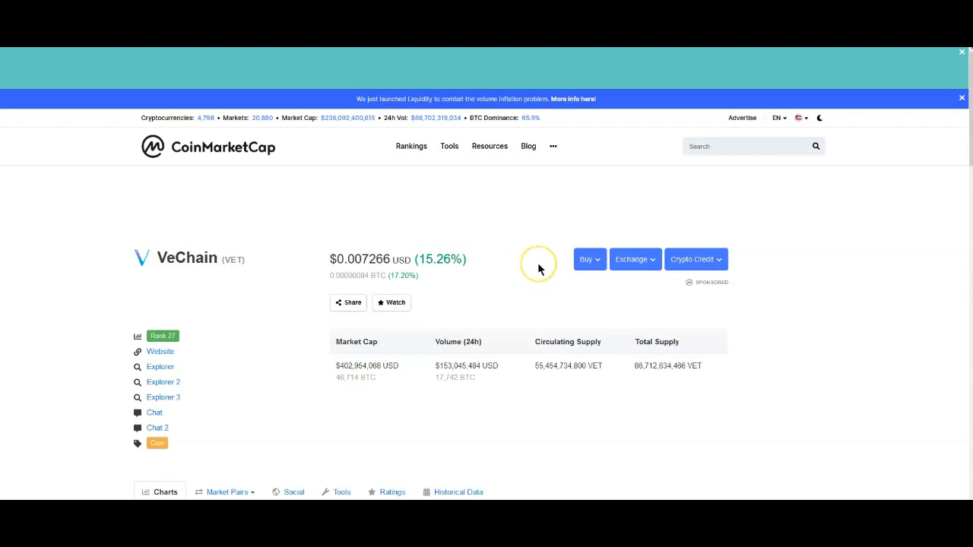
mouse_move(544, 116)
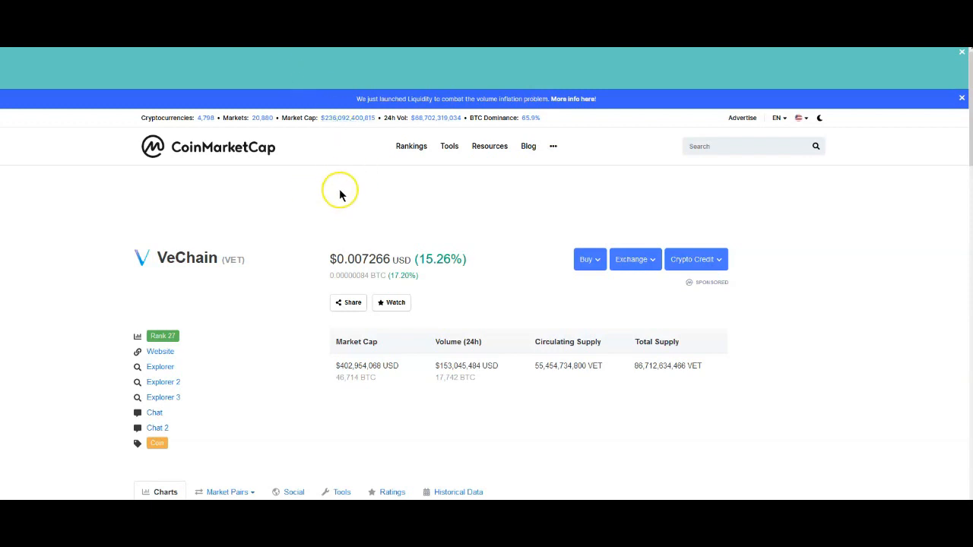
scroll("down", 3)
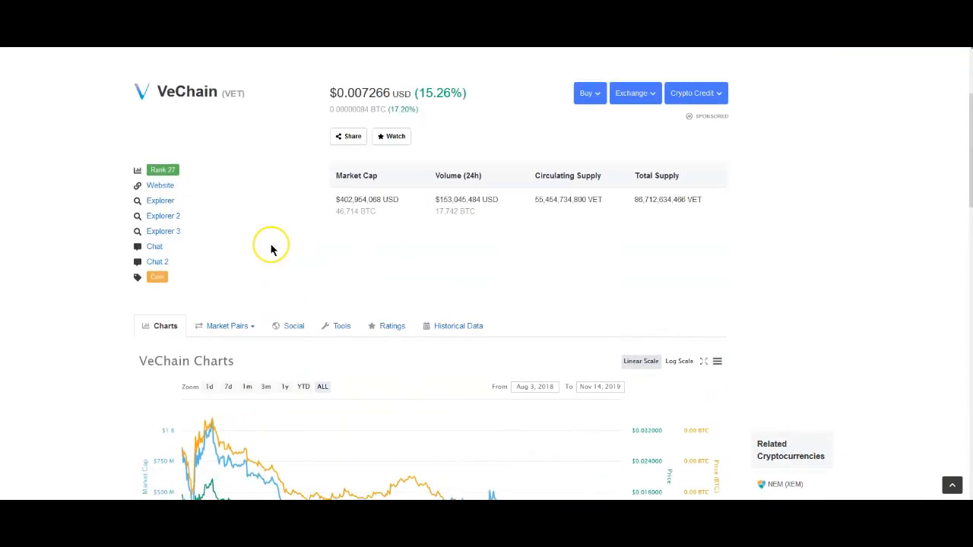
scroll("up", 3)
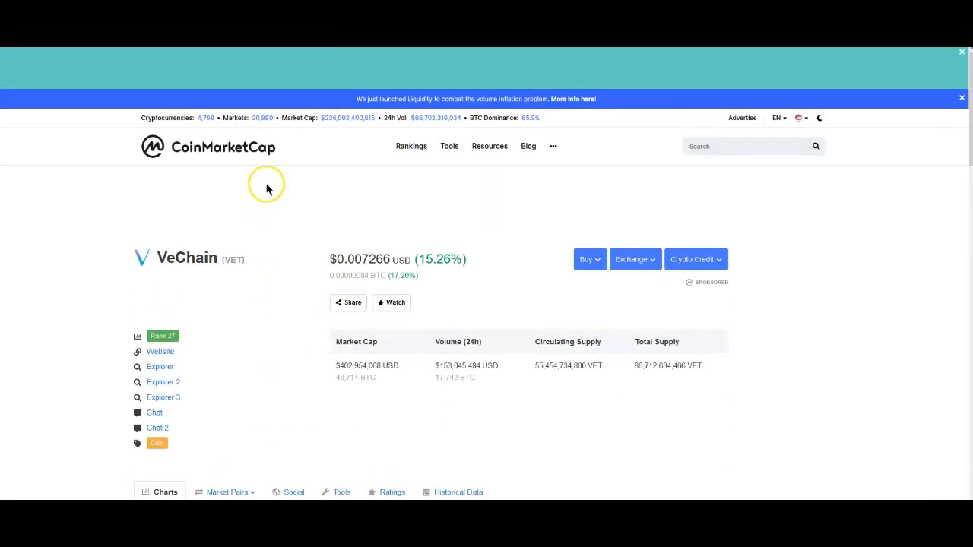
mouse_move(380, 97)
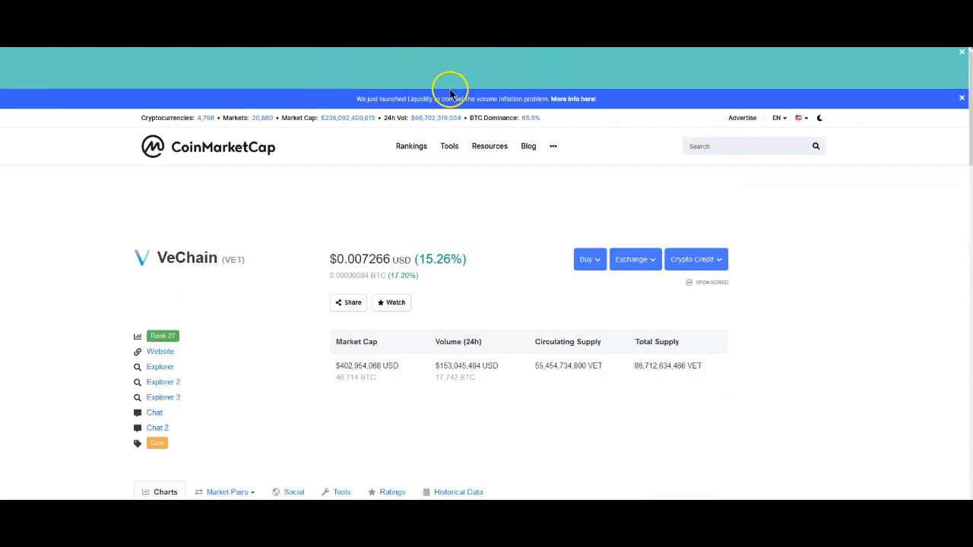
mouse_move(313, 99)
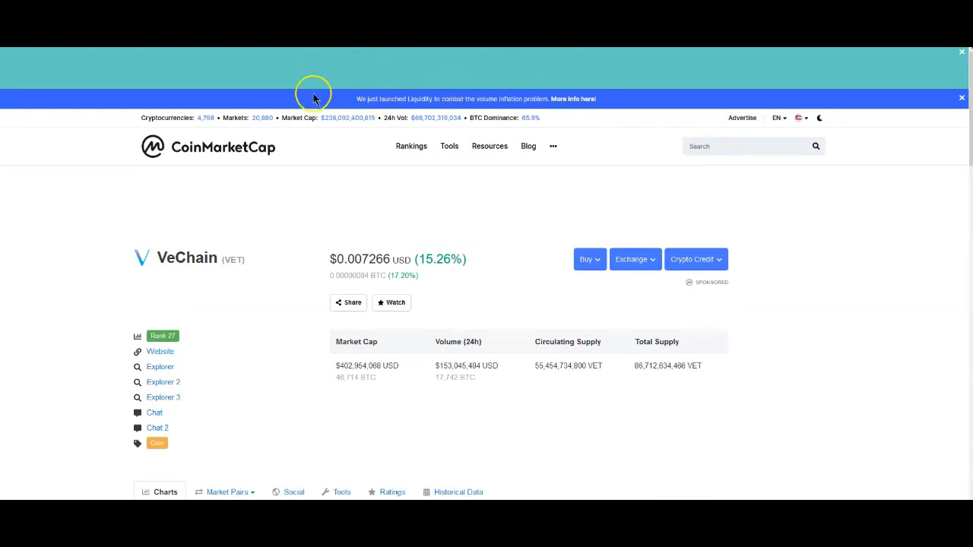
mouse_move(483, 237)
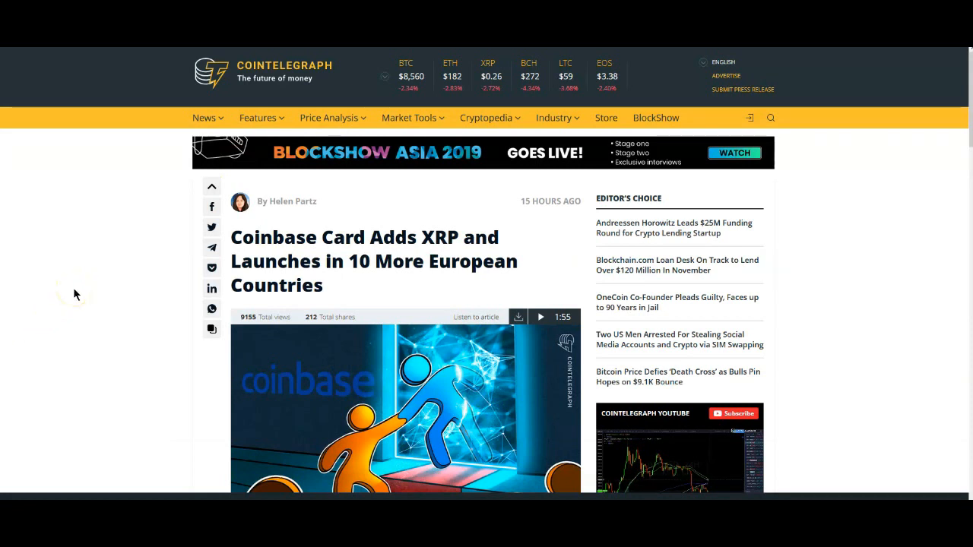
- Scroll down through the Coinbase Card XRP article's paragraphs to read it
scroll("down", 3)
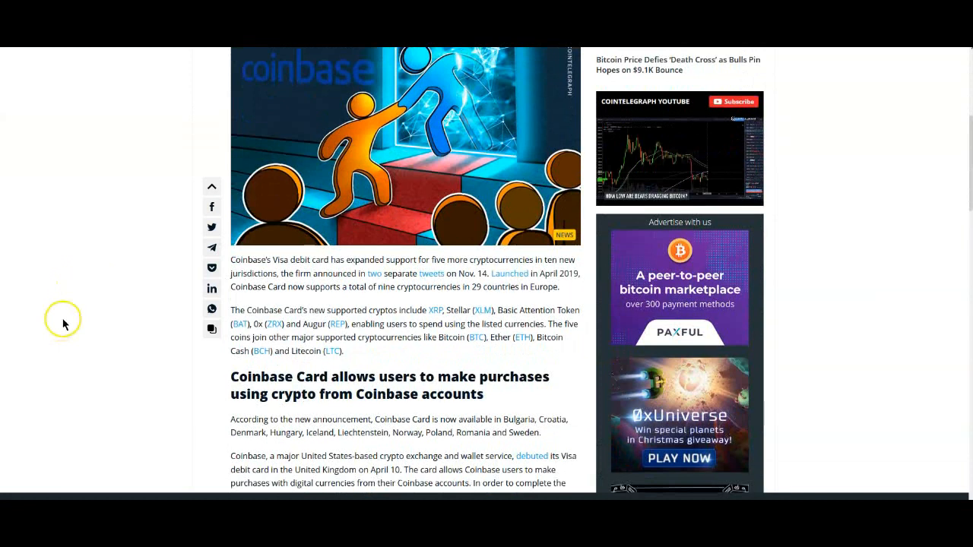
scroll("down", 3)
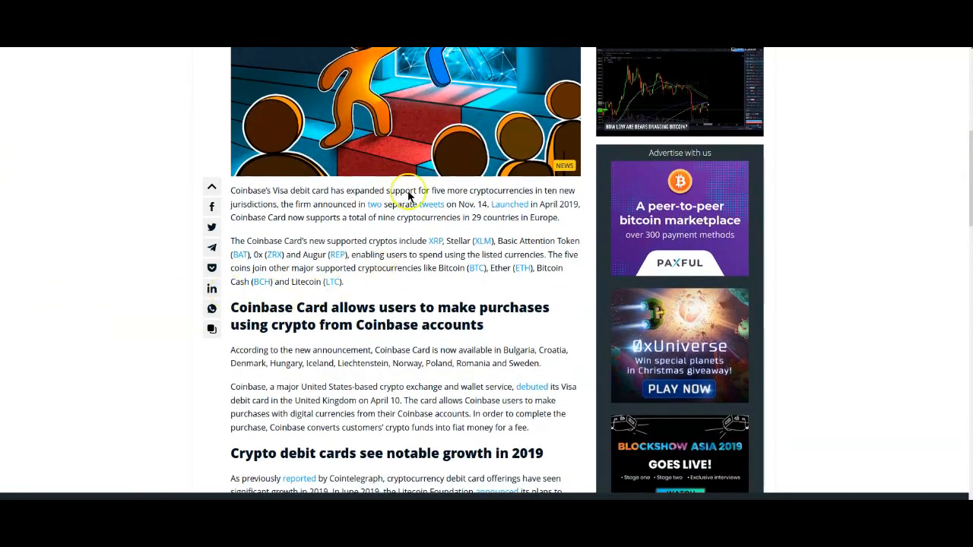
mouse_move(73, 242)
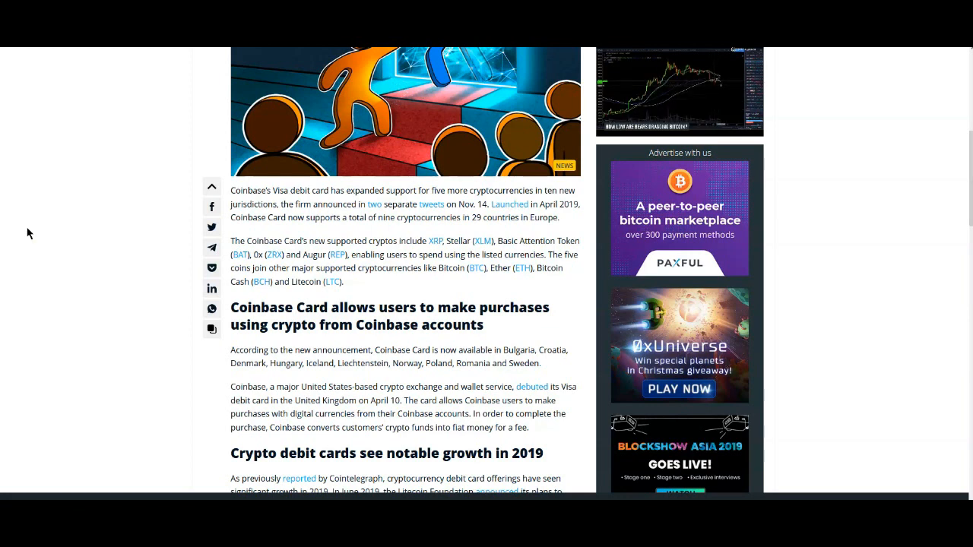
mouse_move(33, 225)
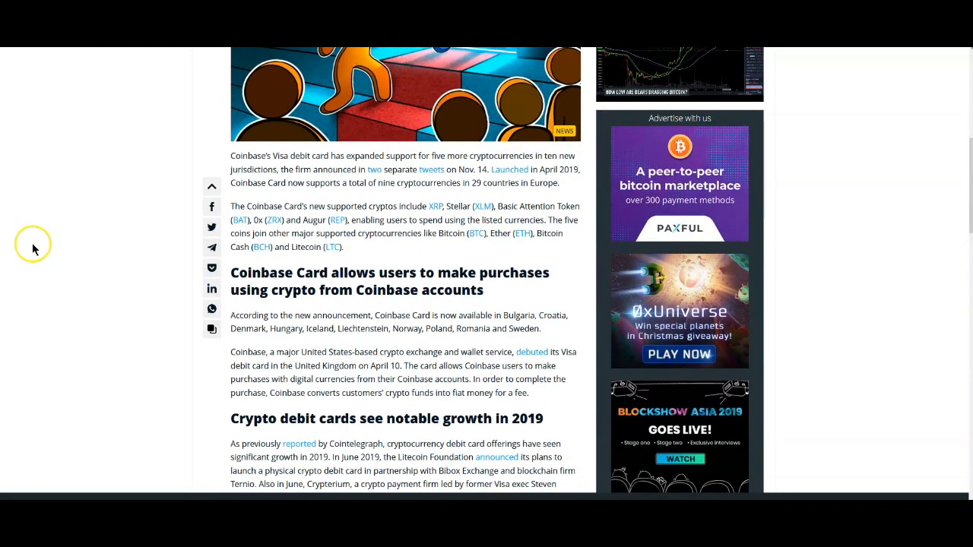
scroll("down", 3)
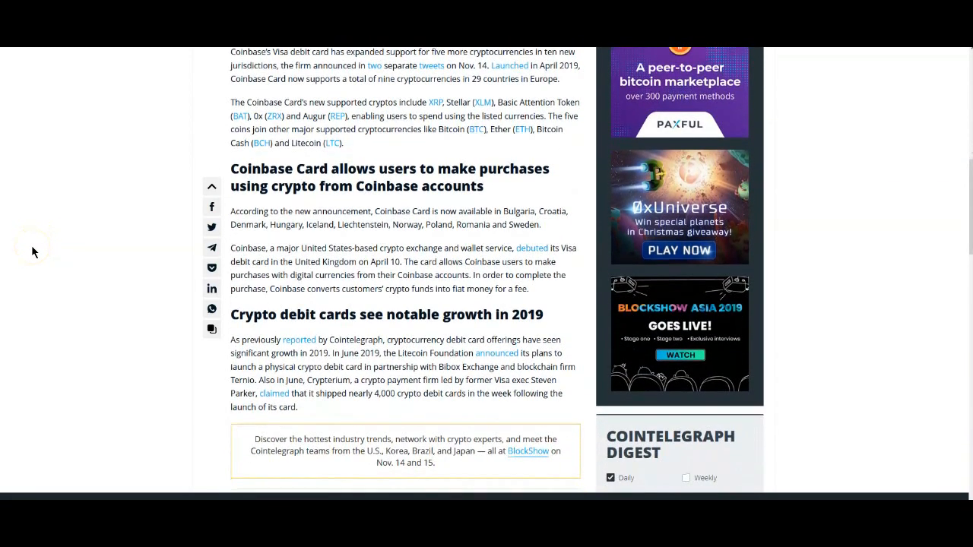
mouse_move(31, 255)
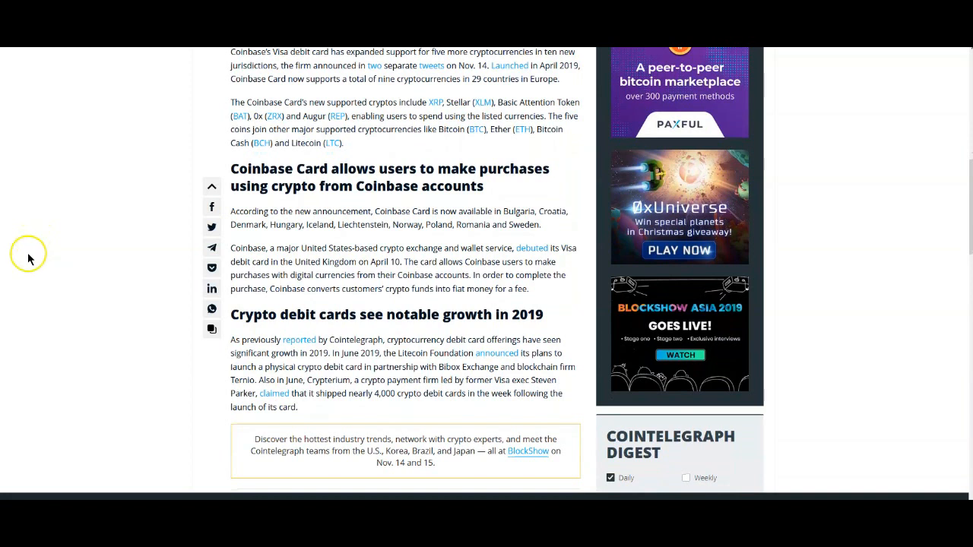
scroll("down", 3)
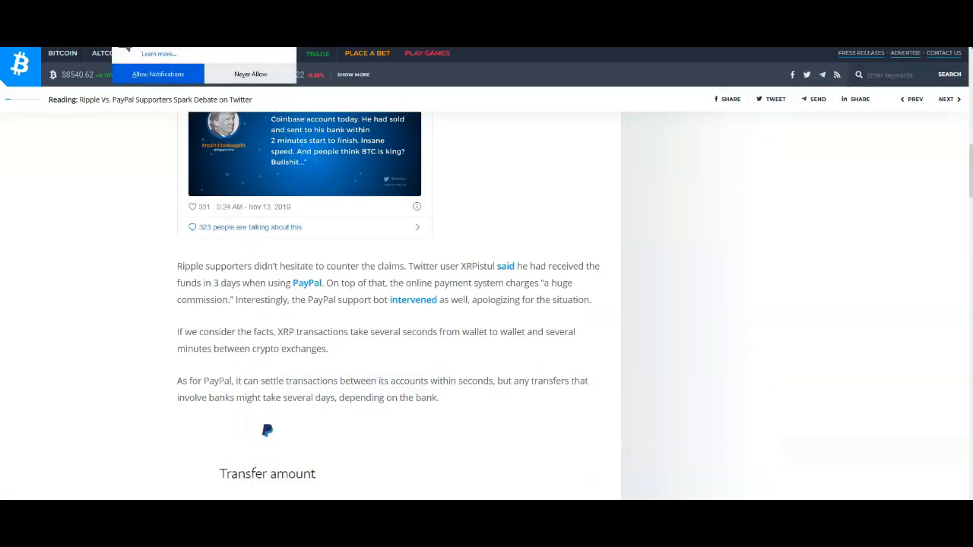
- Return to the Ripple vs. PayPal headline, then scroll down to Tone Vays's embedded tweet
scroll("up", 3)
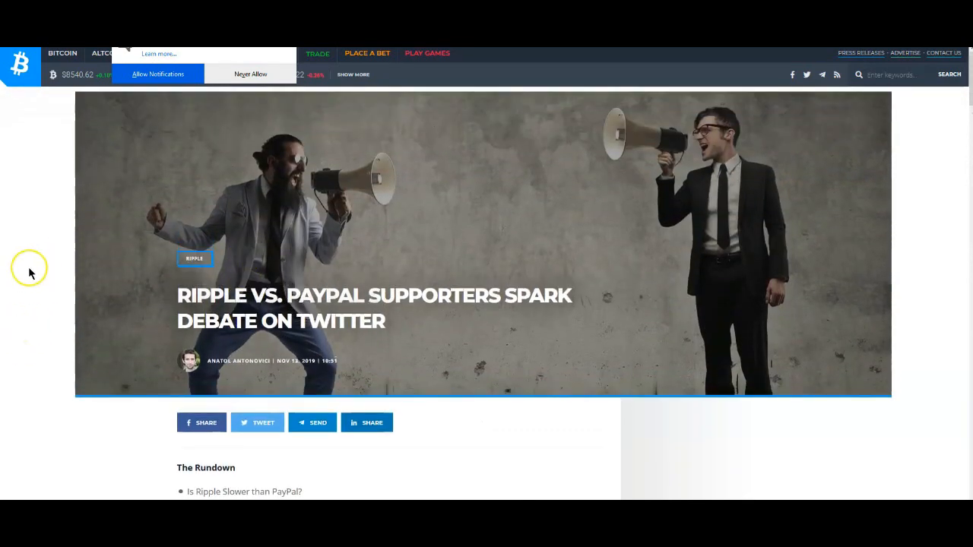
scroll("down", 3)
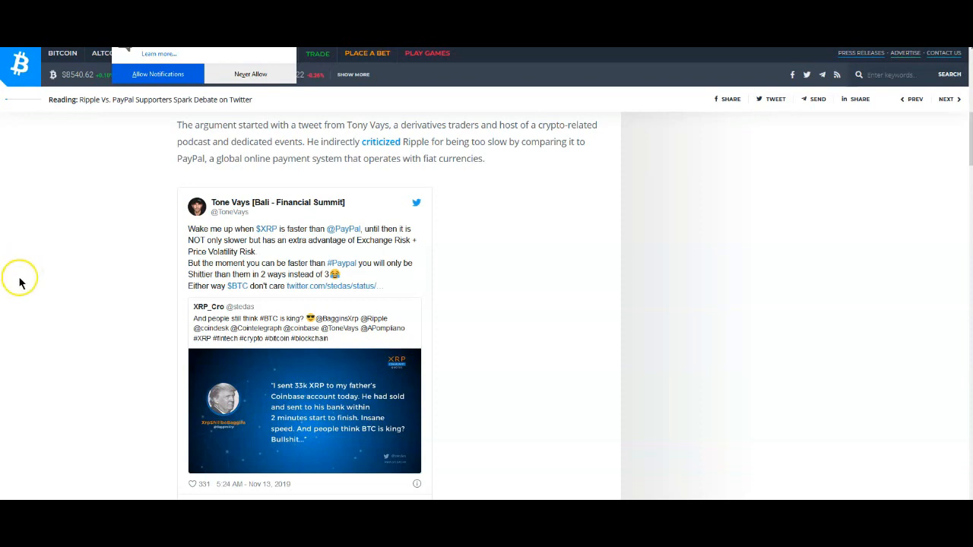
scroll("down", 3)
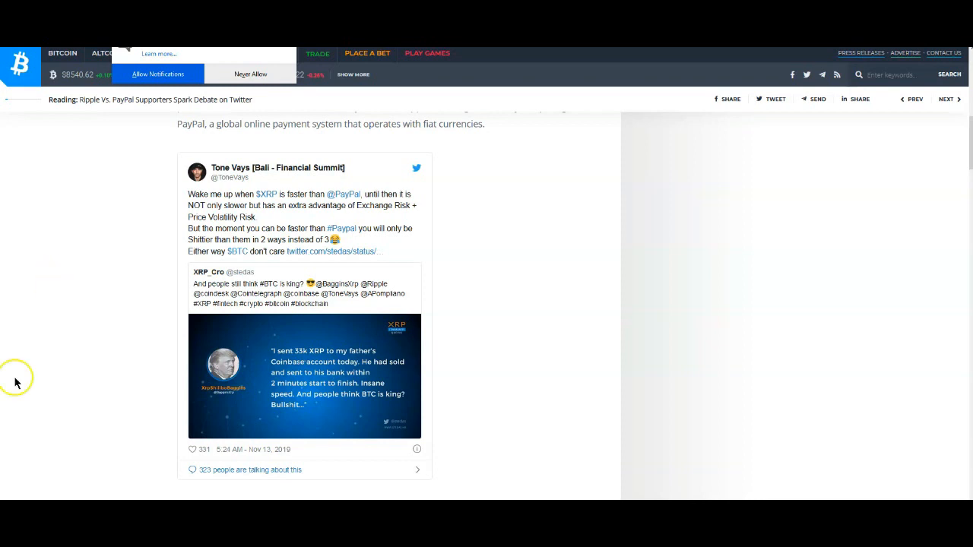
scroll("down", 3)
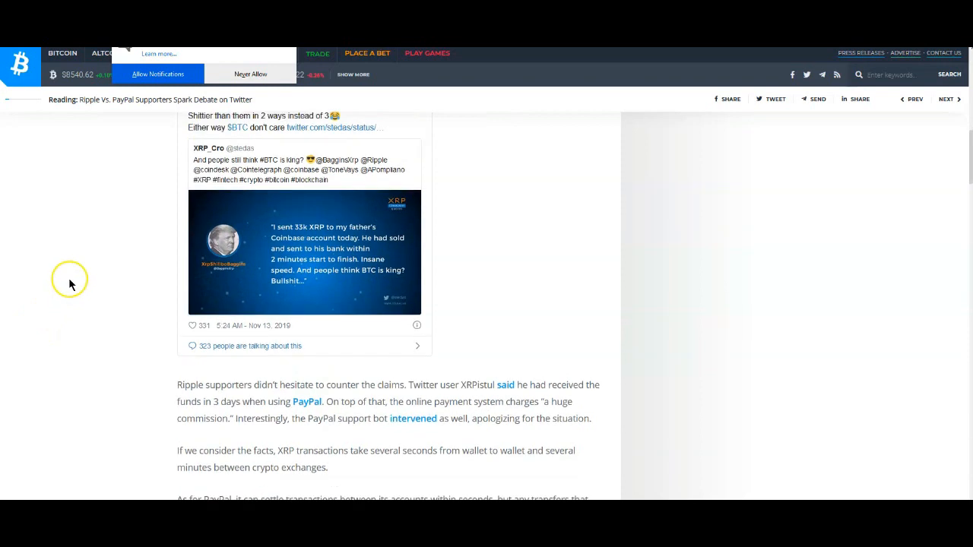
scroll("down", 3)
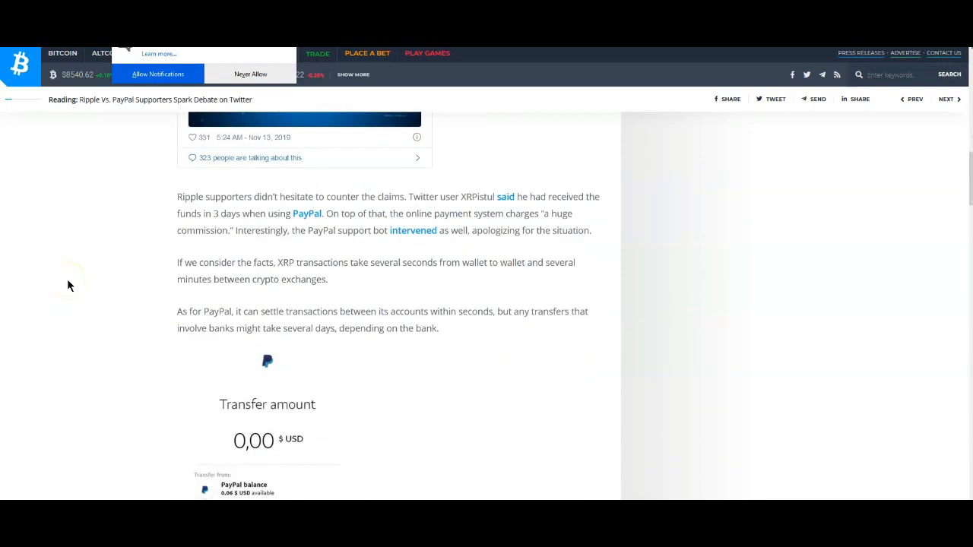
scroll("down", 3)
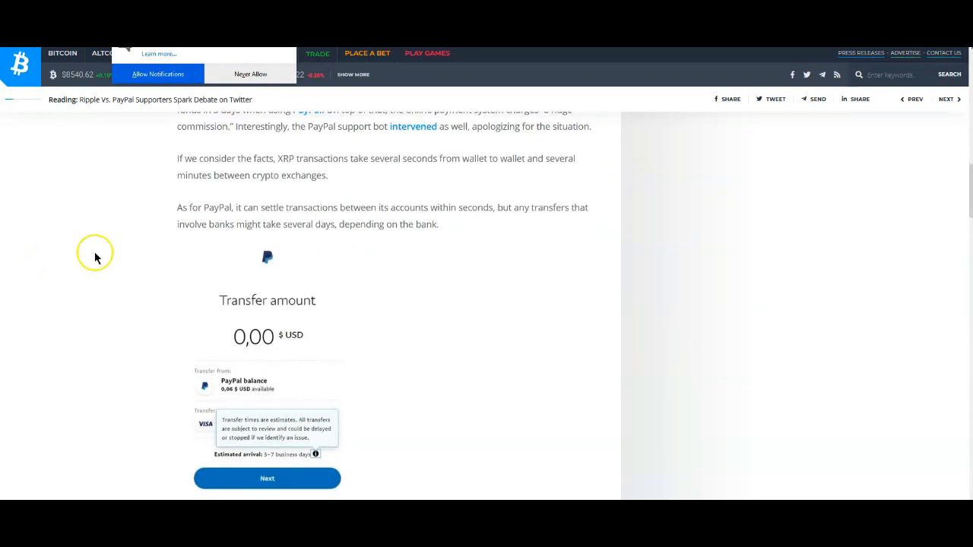
mouse_move(109, 256)
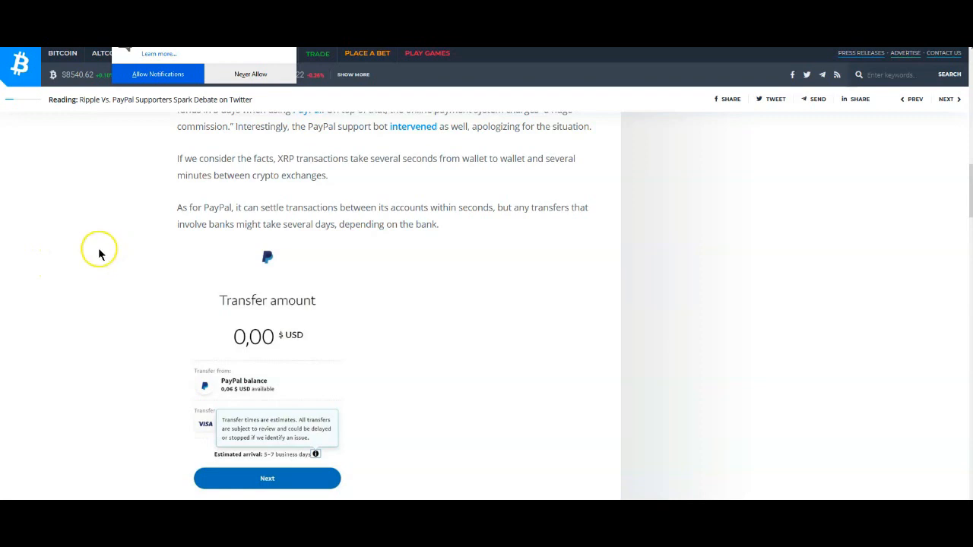
scroll("up", 3)
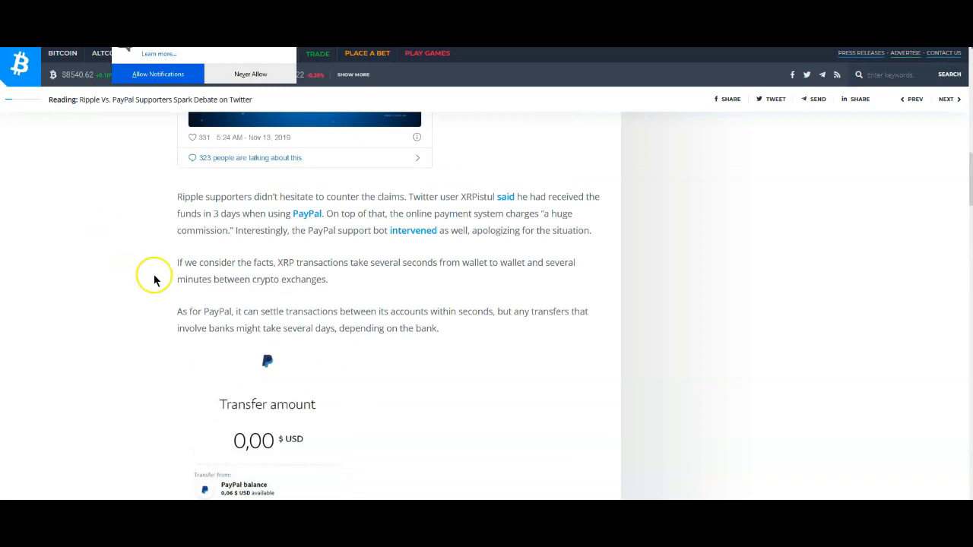
mouse_move(441, 285)
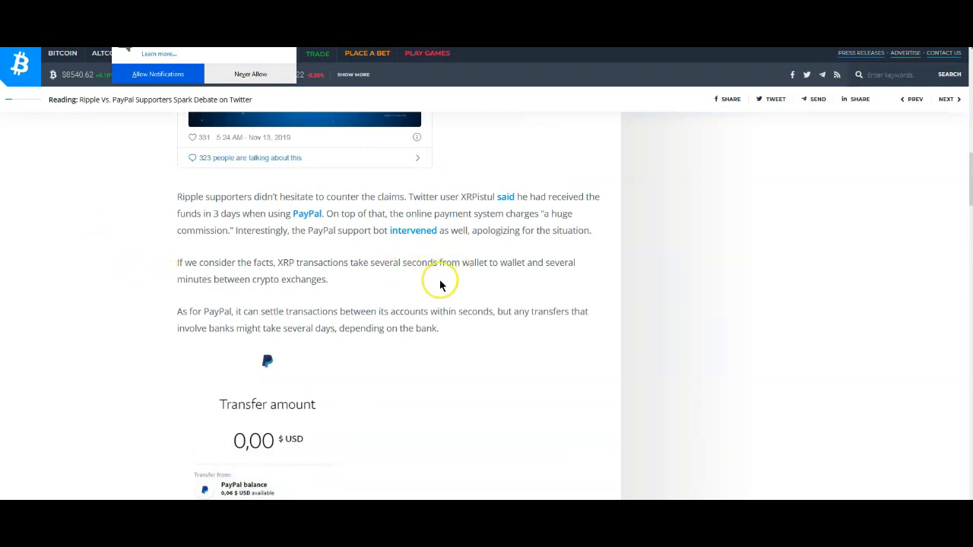
mouse_move(281, 292)
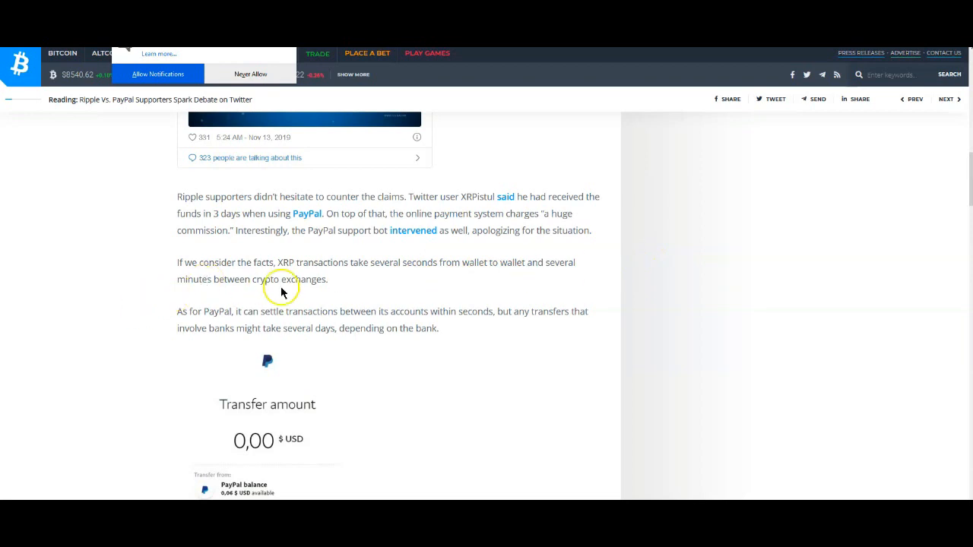
mouse_move(331, 288)
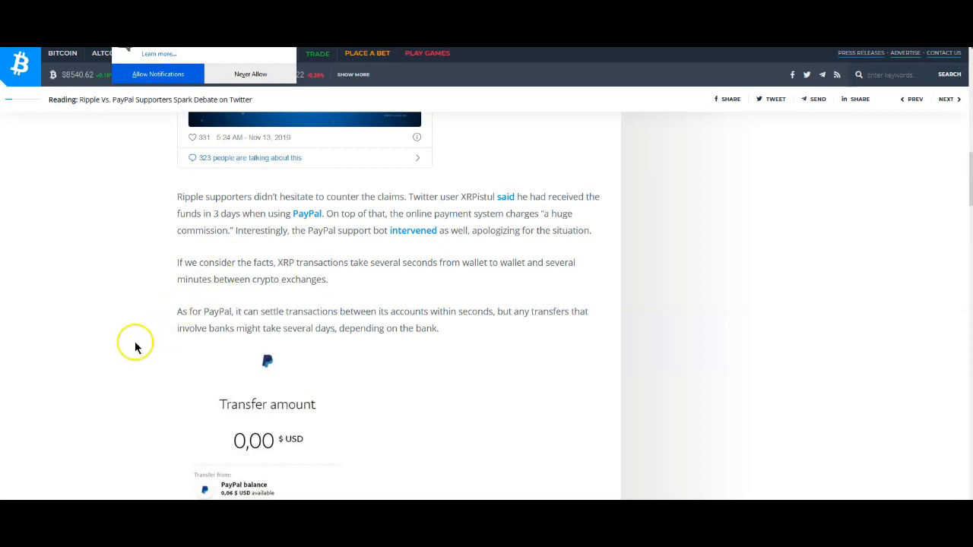
mouse_move(164, 341)
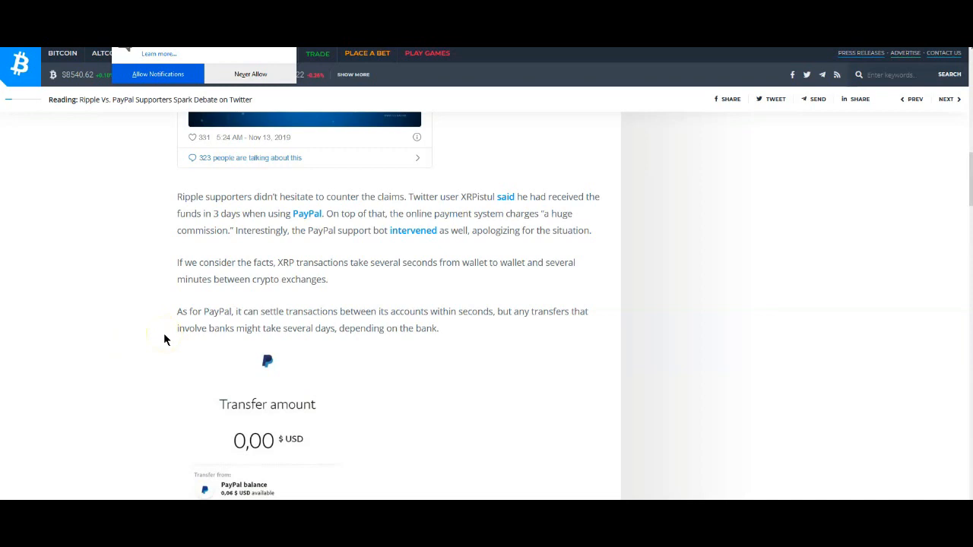
mouse_move(146, 347)
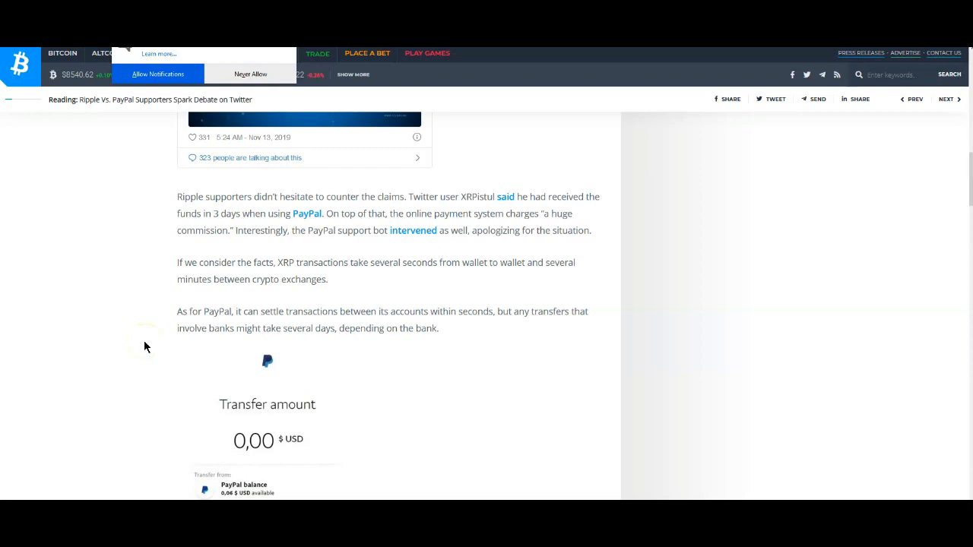
scroll("down", 3)
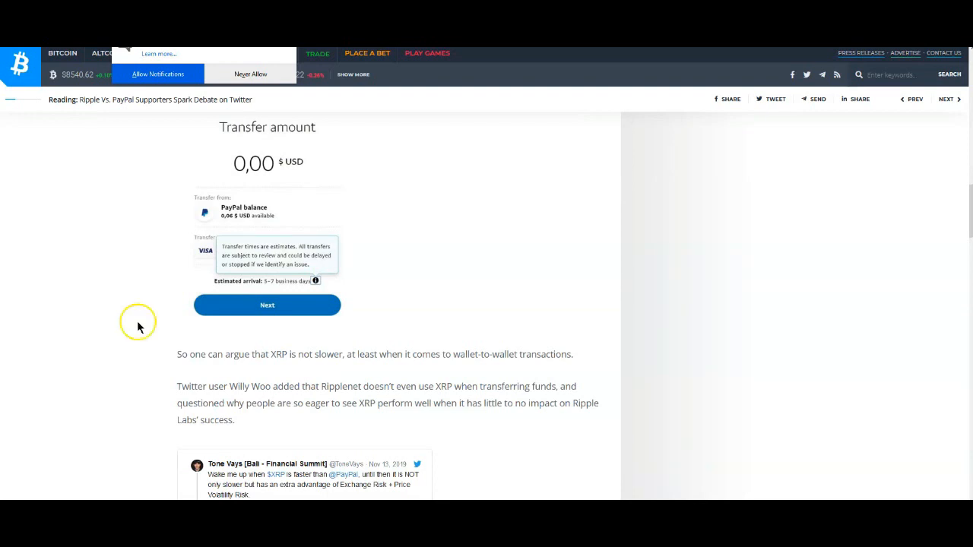
scroll("down", 3)
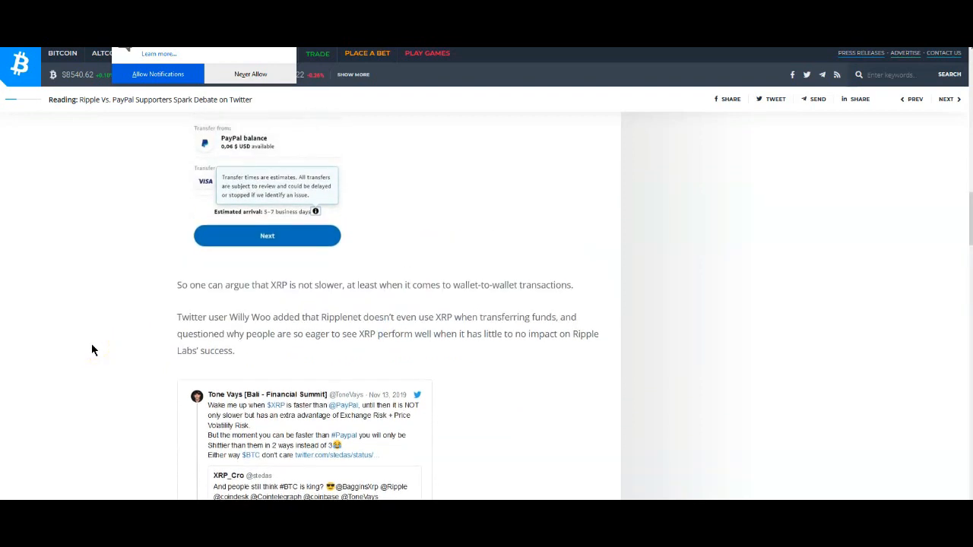
scroll("down", 3)
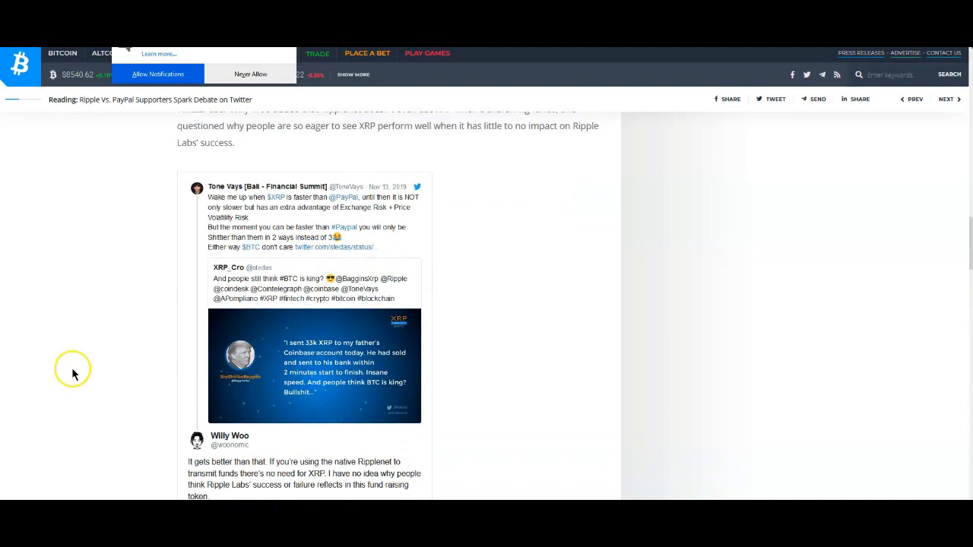
scroll("down", 3)
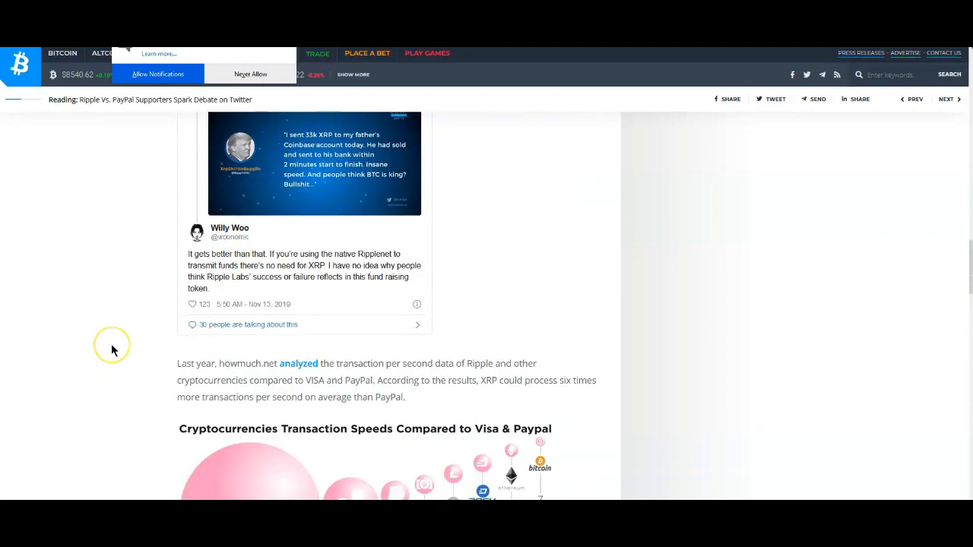
mouse_move(113, 350)
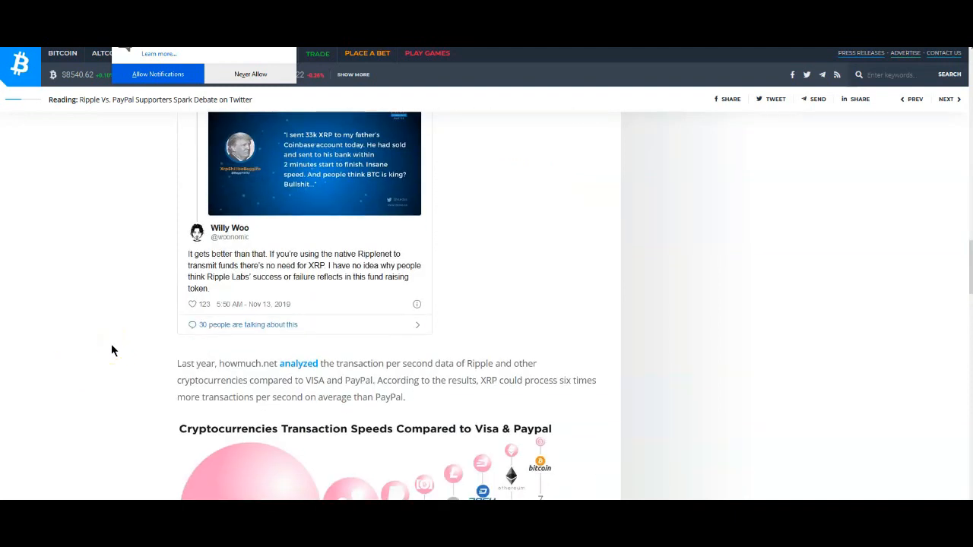
mouse_move(117, 346)
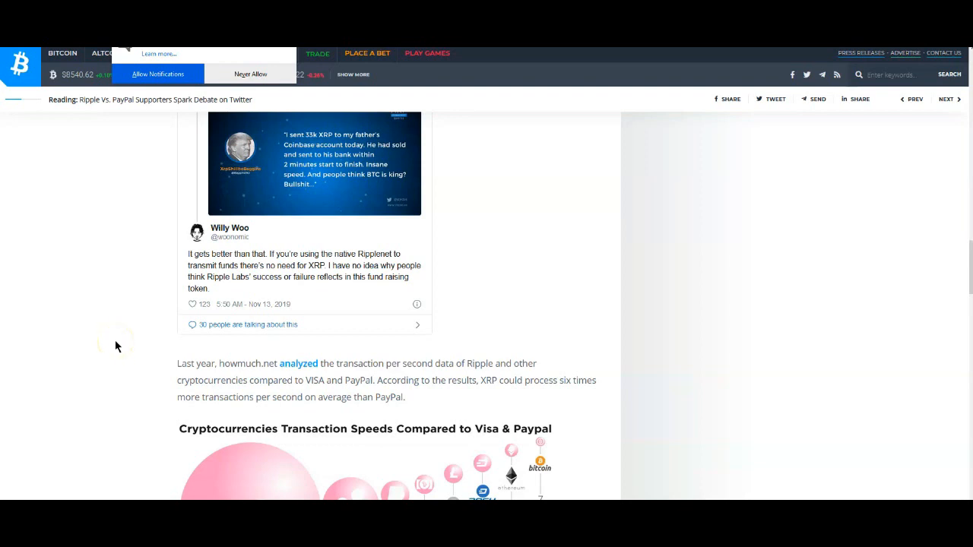
mouse_move(117, 346)
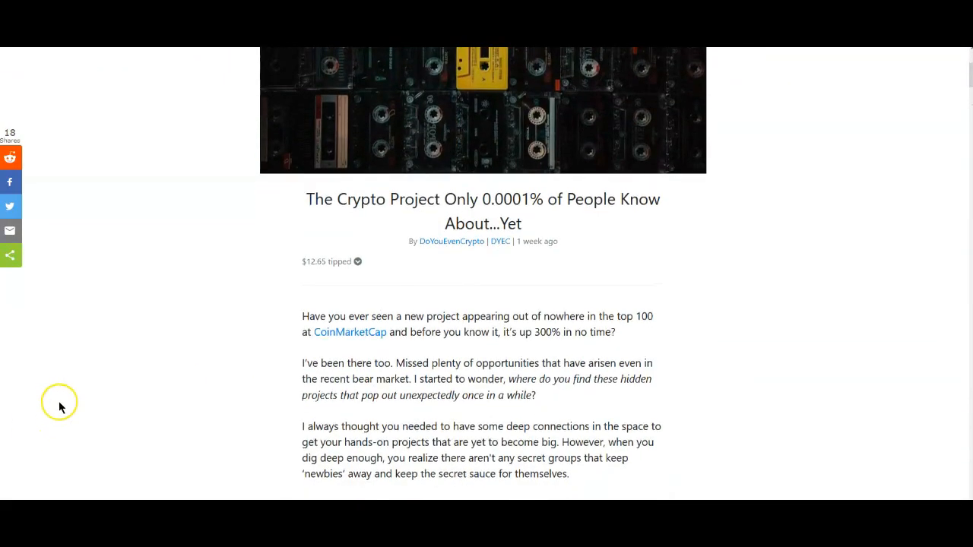
scroll("down", 3)
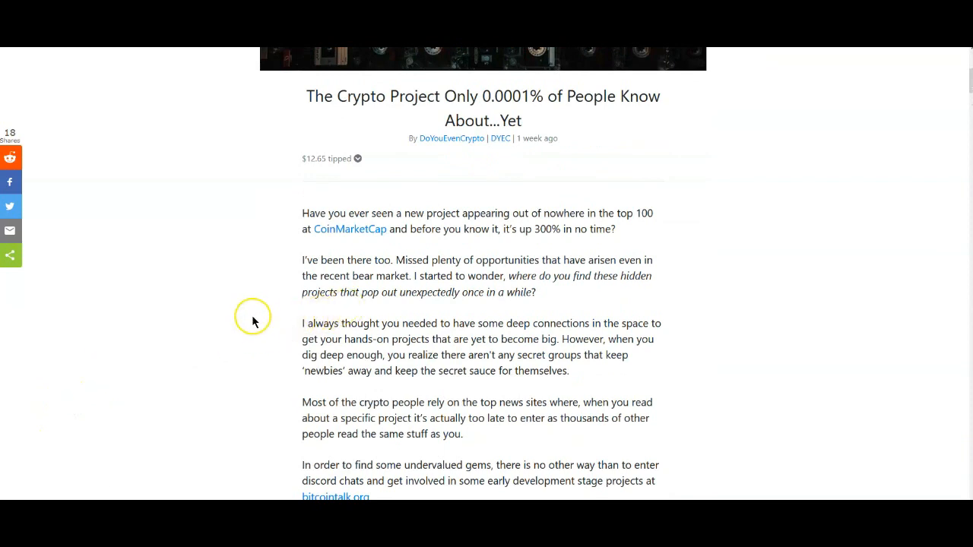
scroll("down", 3)
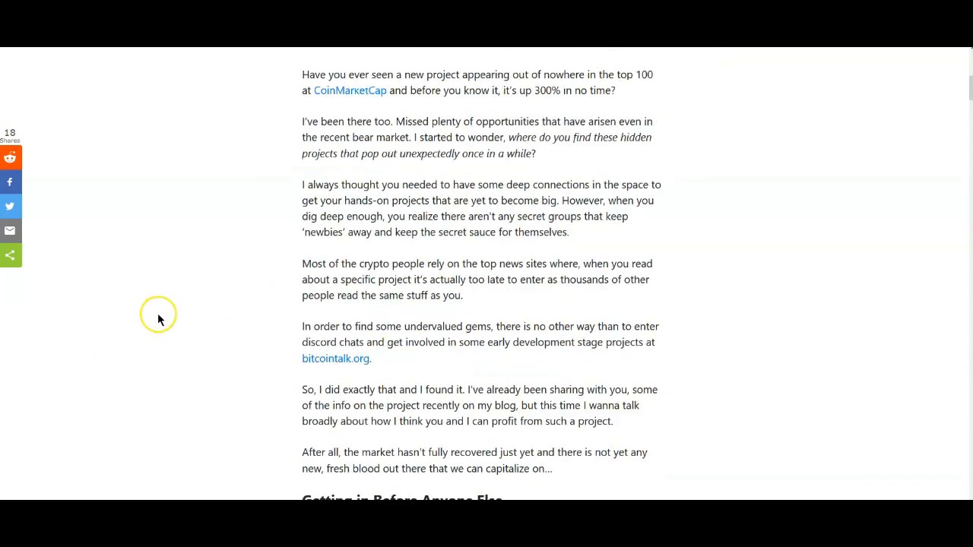
scroll("down", 3)
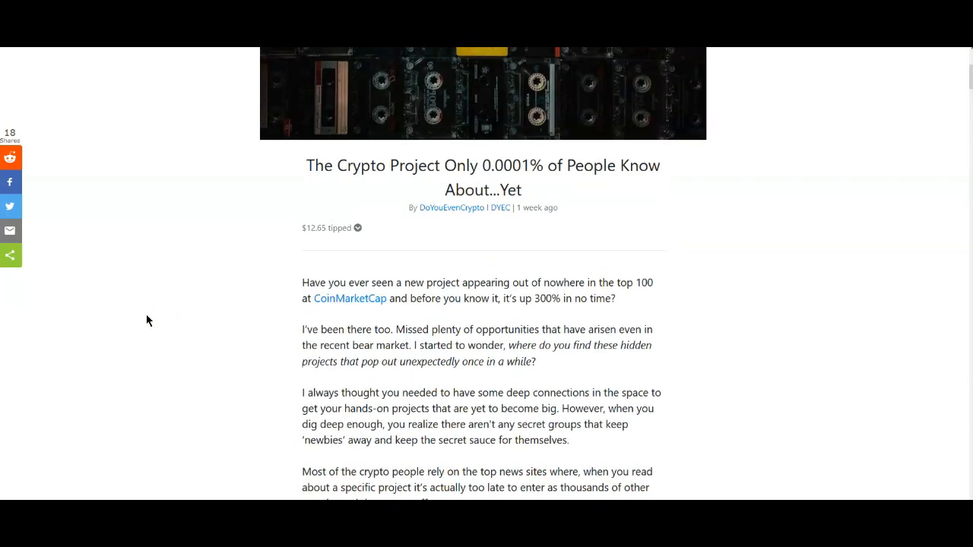
scroll("down", 3)
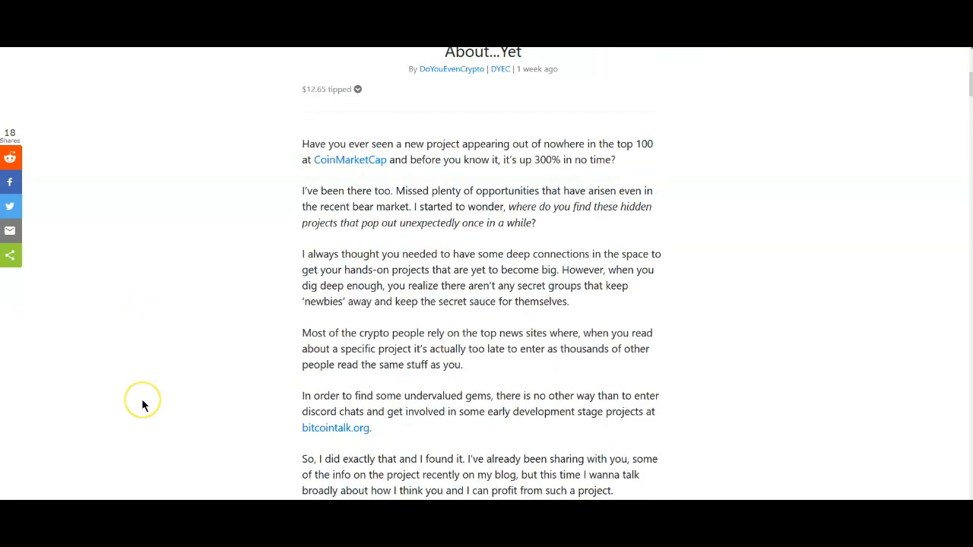
mouse_move(313, 296)
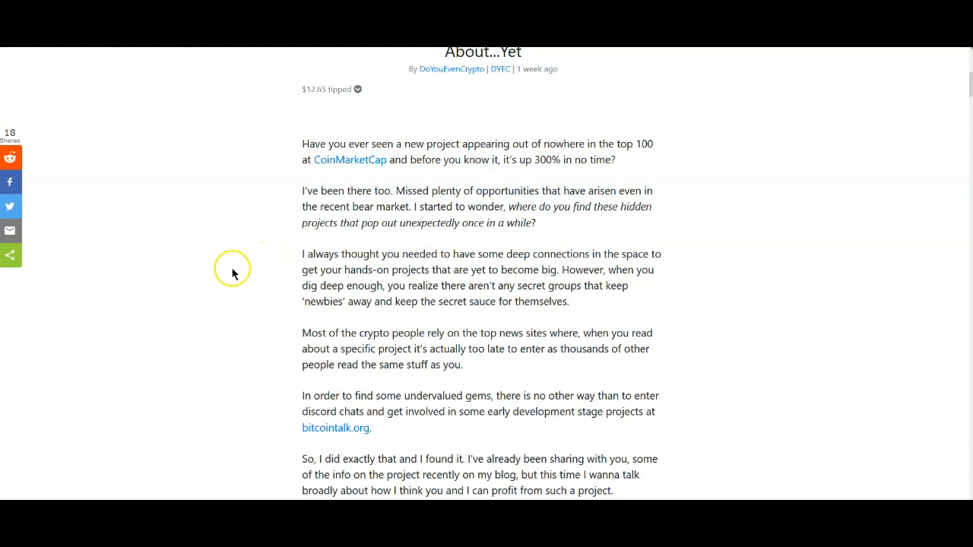
scroll("down", 3)
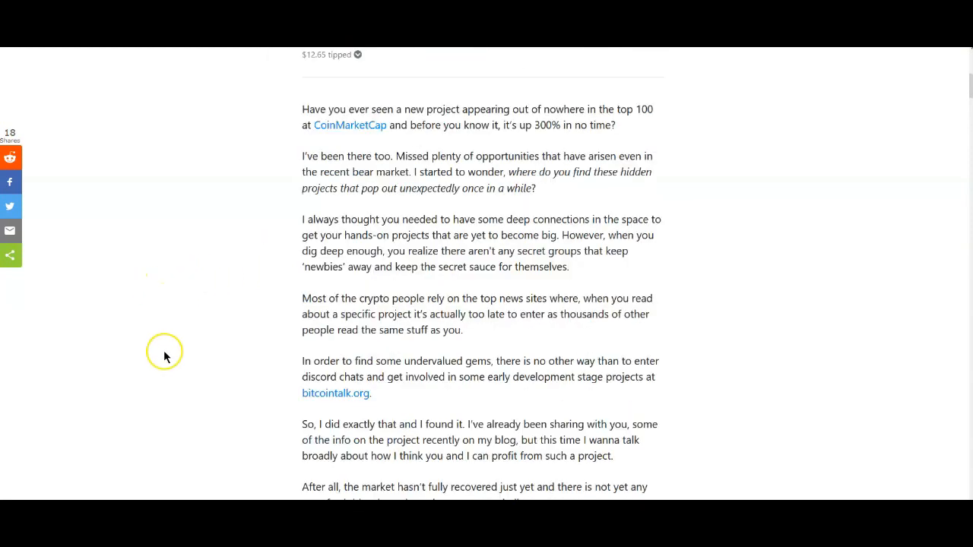
scroll("down", 3)
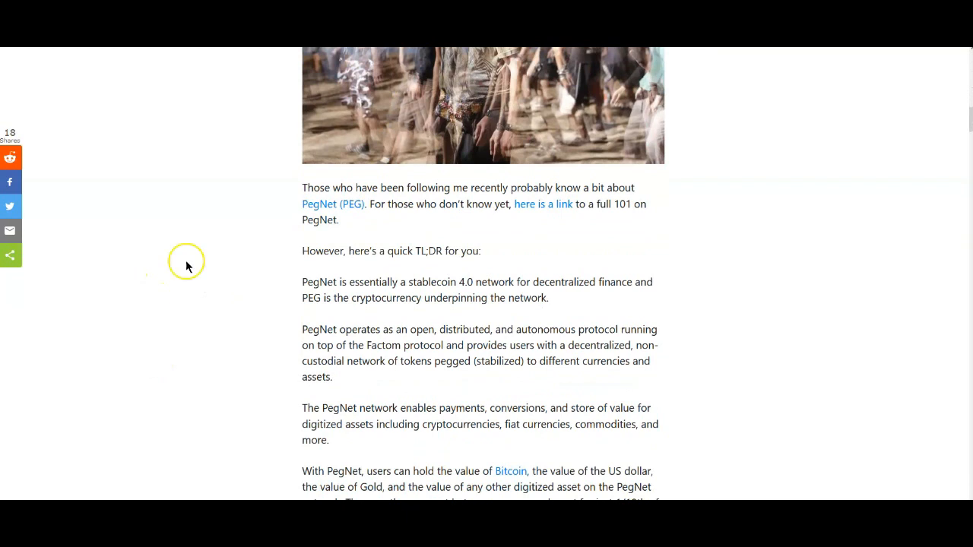
mouse_move(250, 289)
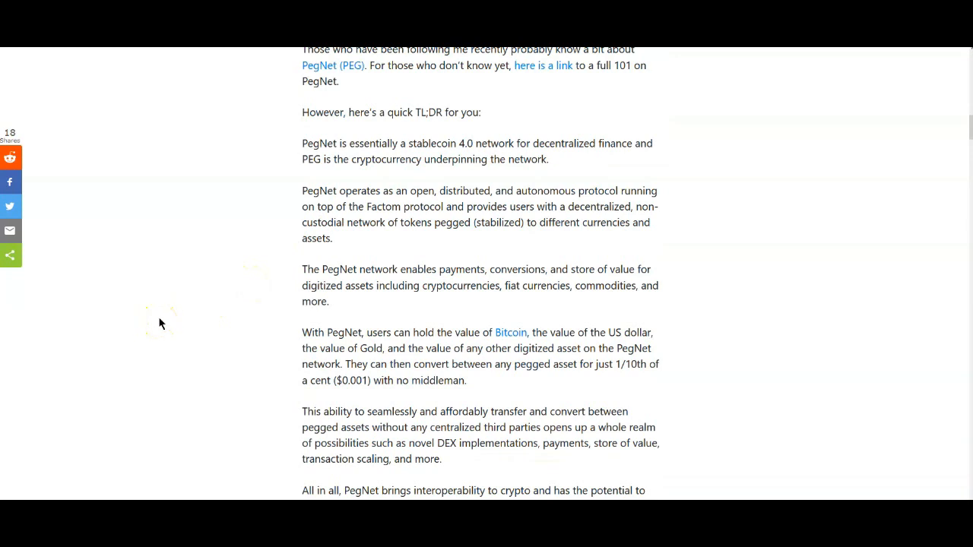
scroll("down", 3)
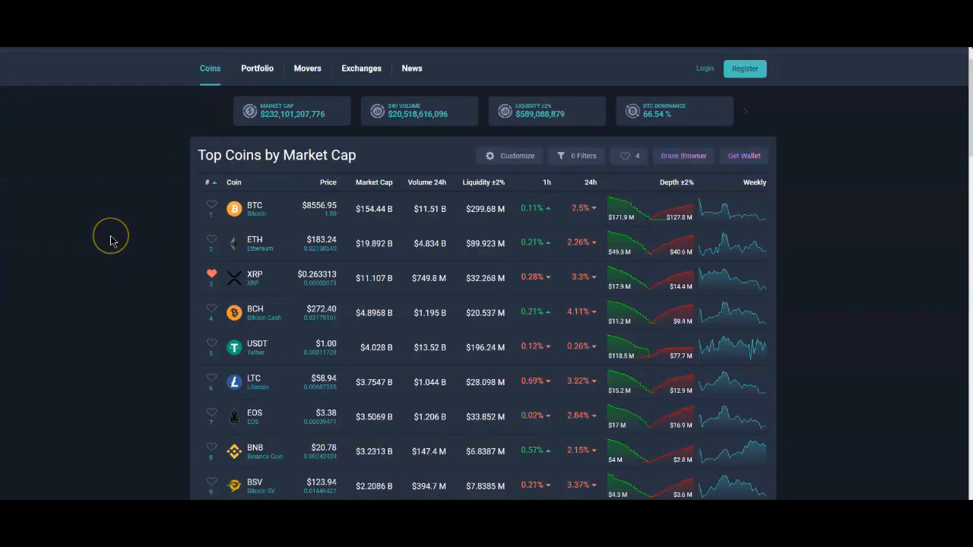
mouse_move(112, 241)
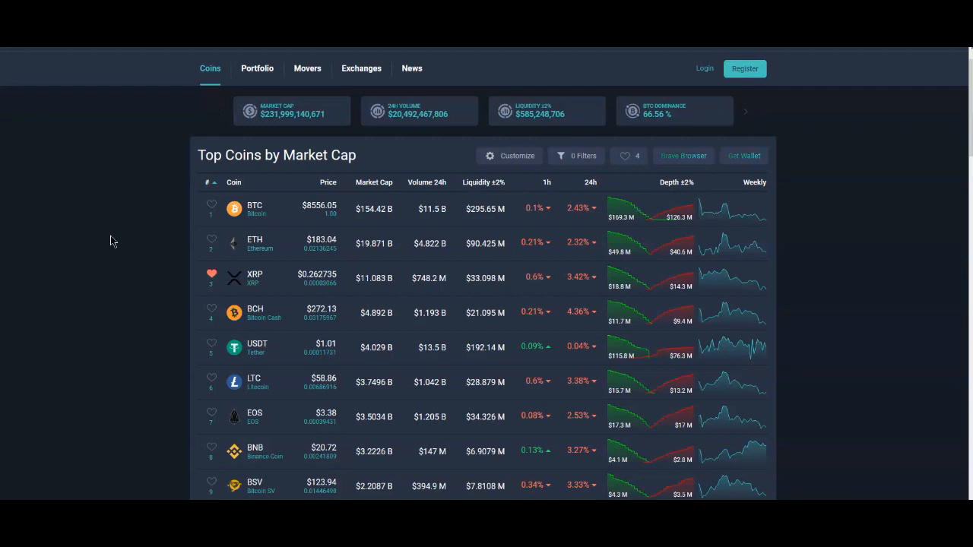
mouse_move(115, 234)
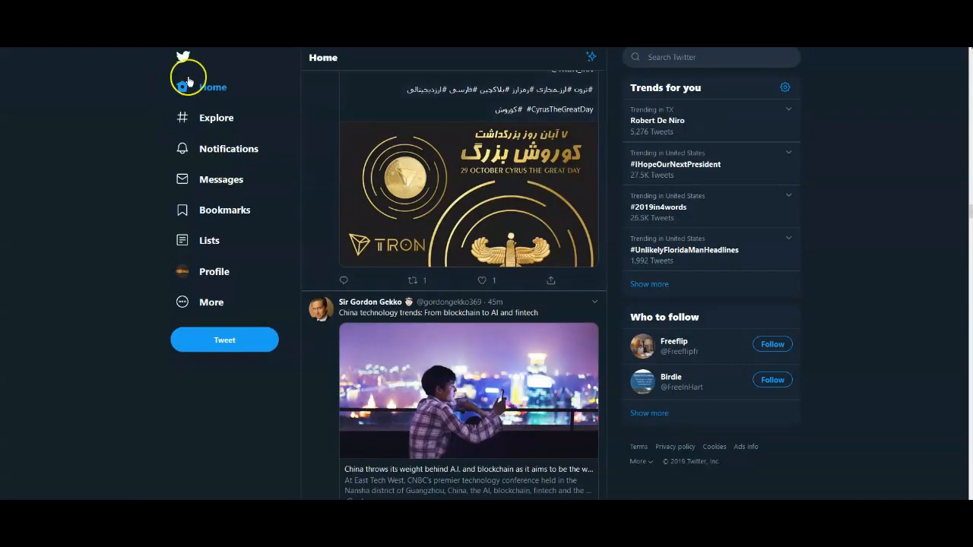
- Reload the Twitter Home timeline to show the latest XRP and crypto tweets
left_click(213, 87)
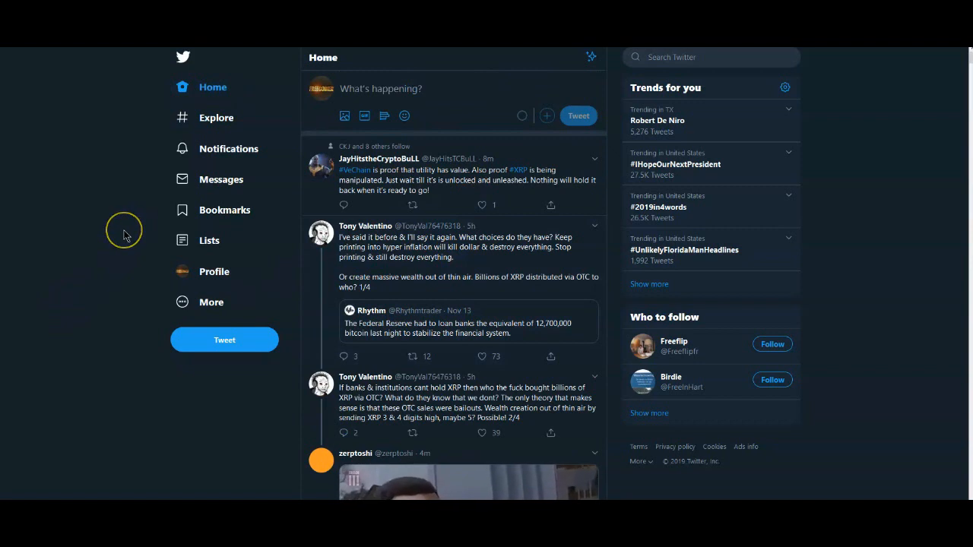
mouse_move(149, 251)
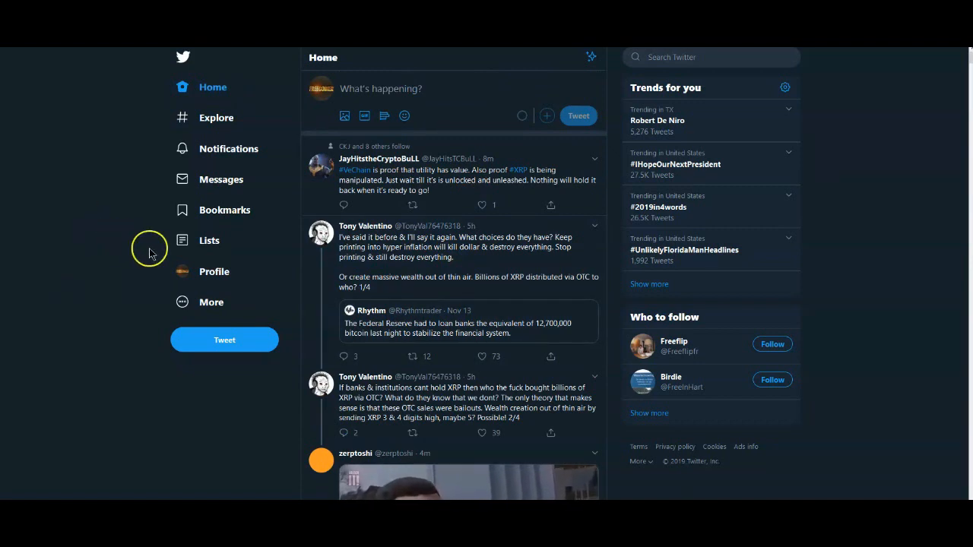
mouse_move(327, 277)
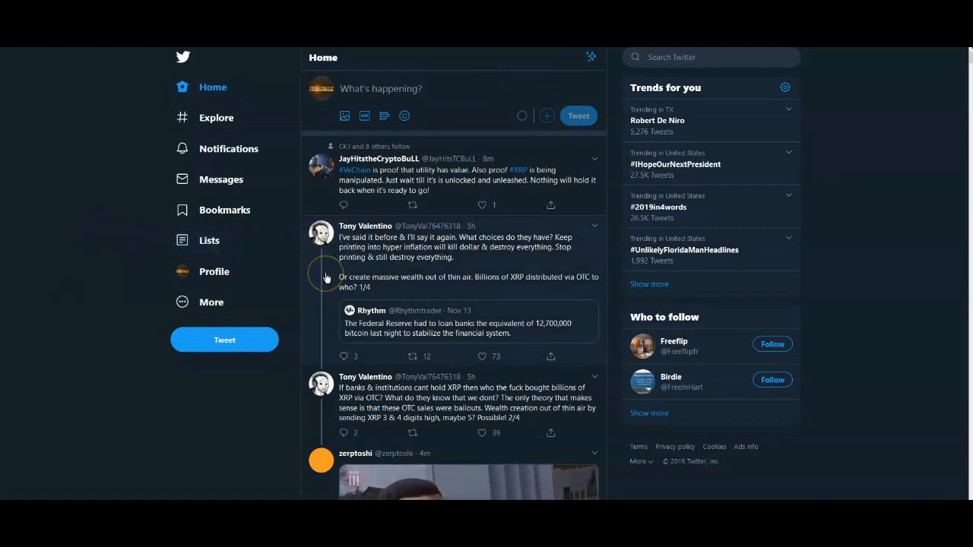
mouse_move(312, 255)
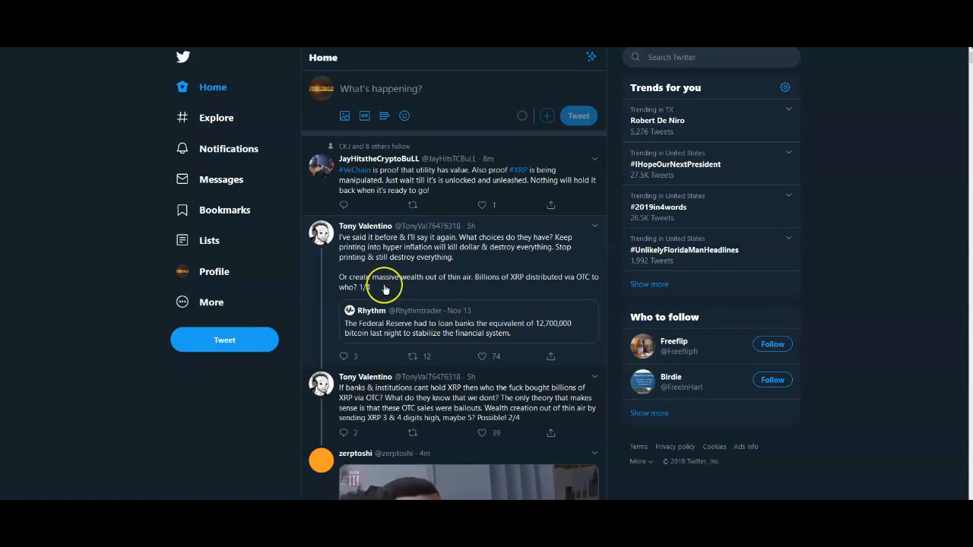
mouse_move(398, 289)
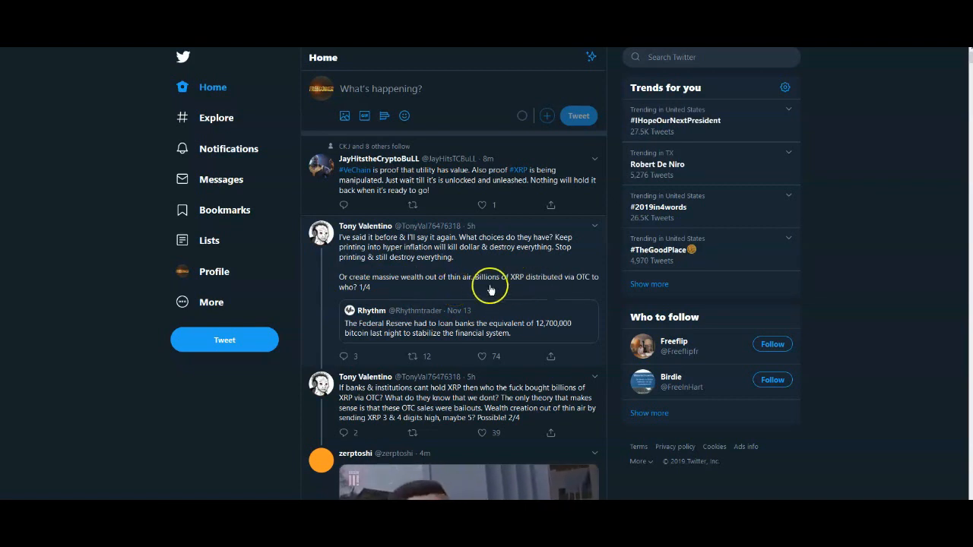
mouse_move(479, 297)
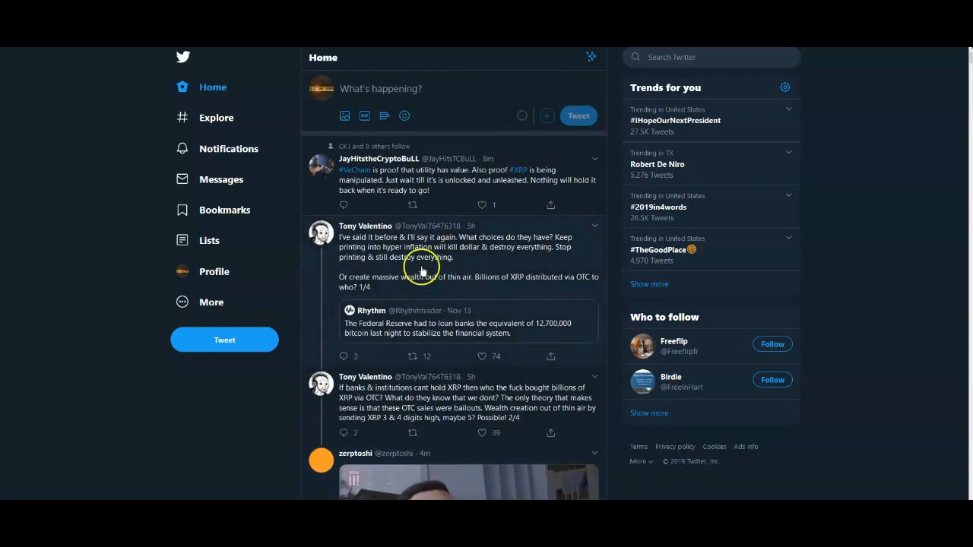
- Scroll the Home feed past the ECB and trade-deal tweets down to the Uncle VTHO tweet
scroll("down", 3)
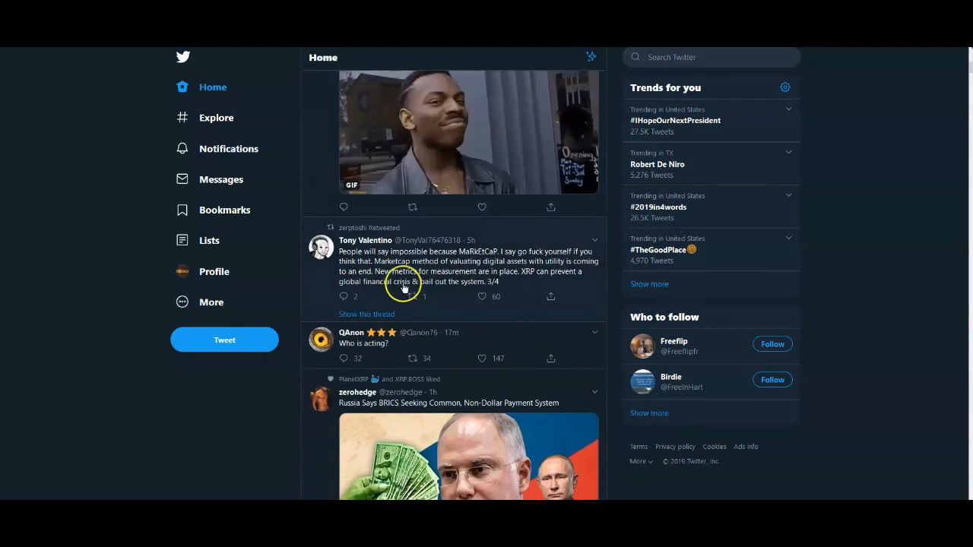
scroll("down", 3)
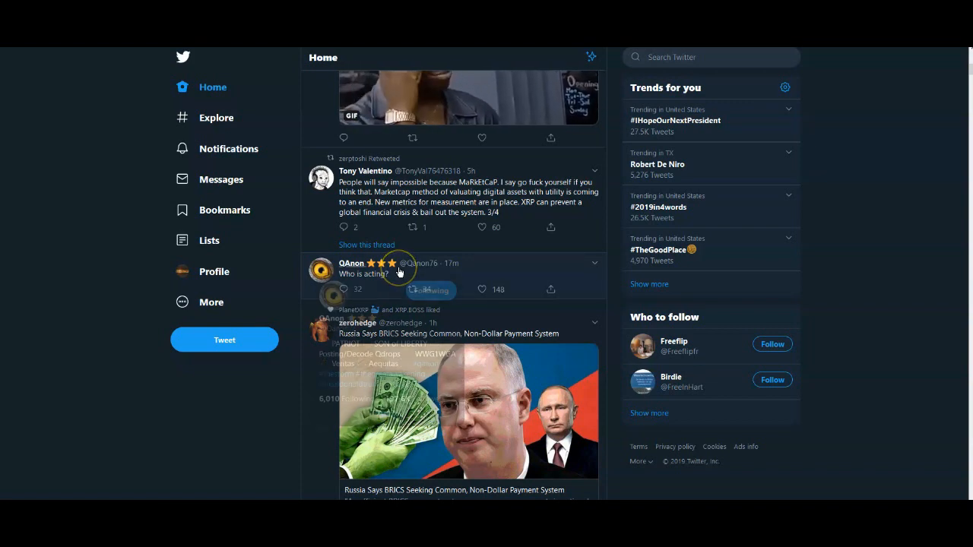
scroll("down", 3)
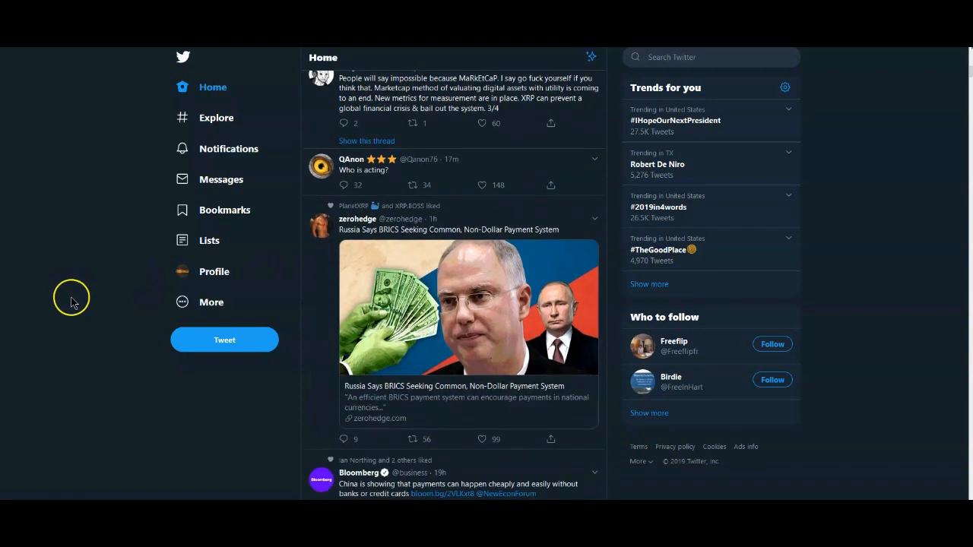
scroll("down", 3)
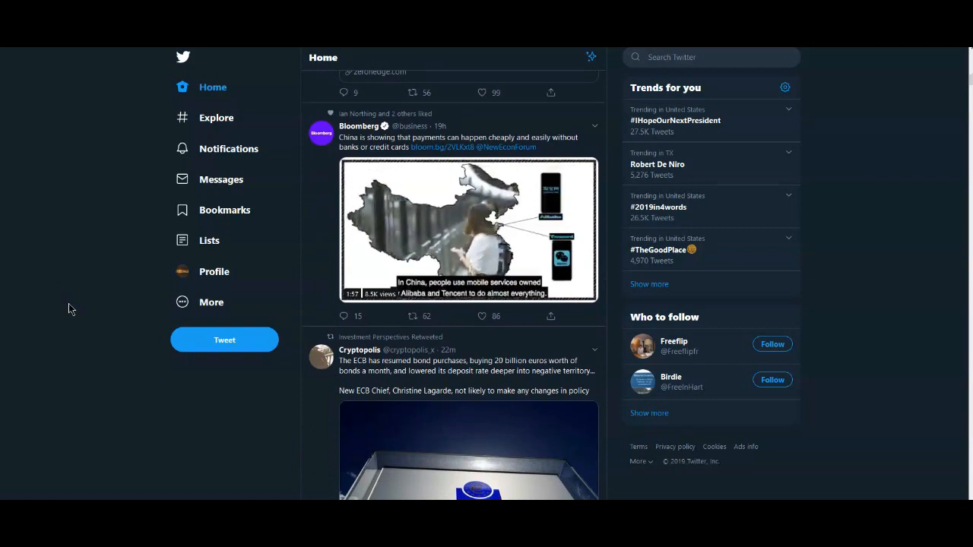
scroll("down", 3)
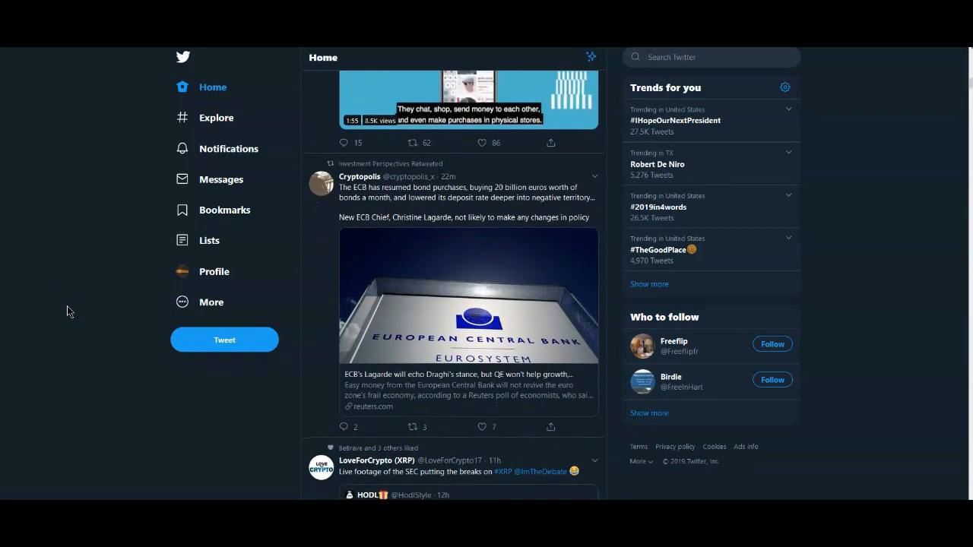
scroll("down", 3)
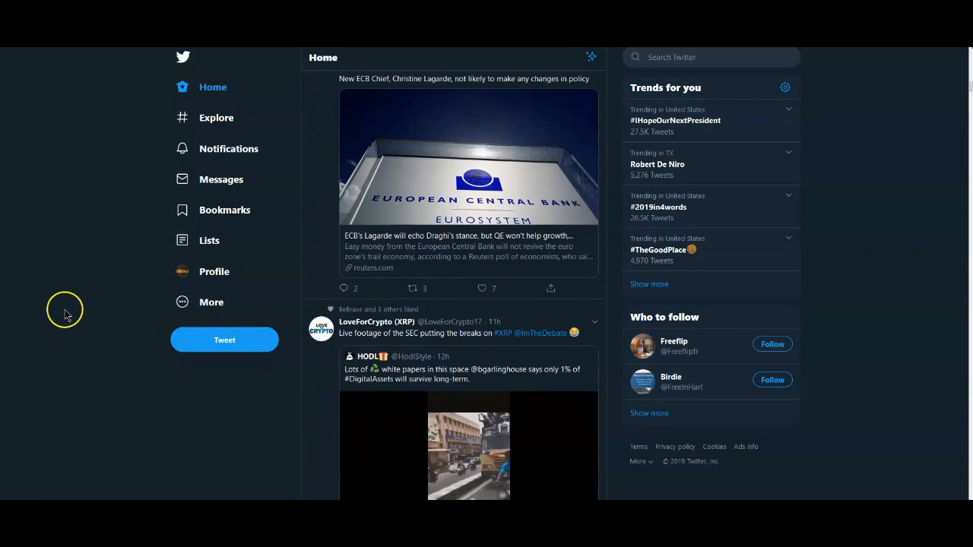
scroll("down", 3)
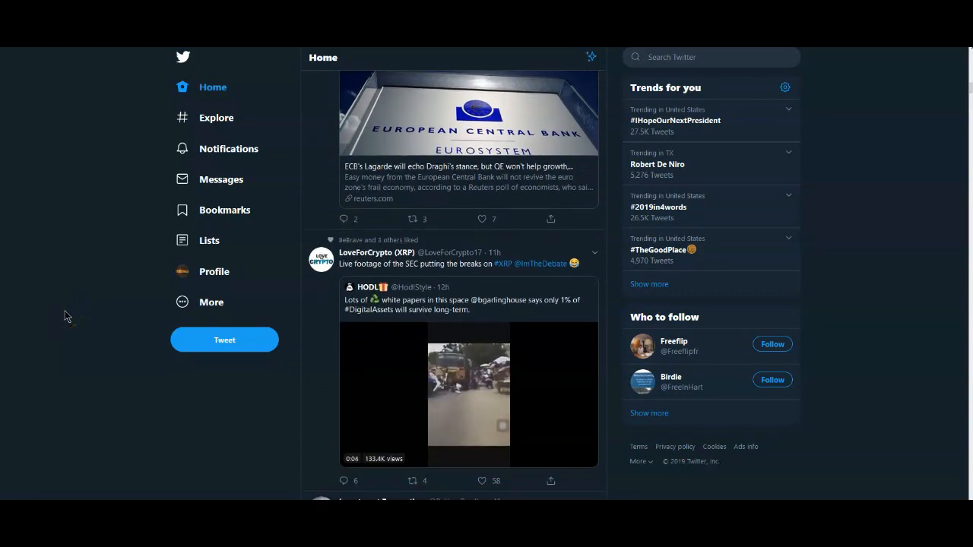
scroll("down", 3)
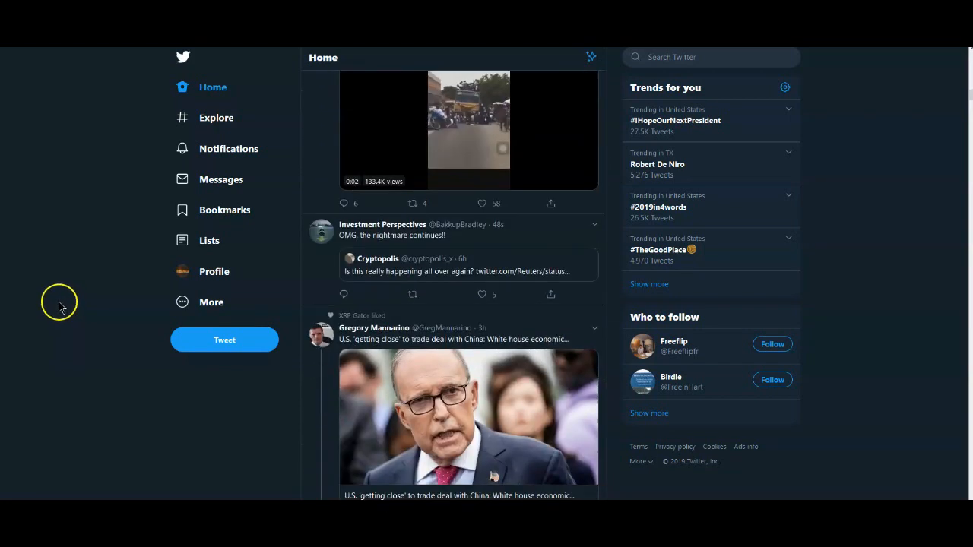
scroll("down", 3)
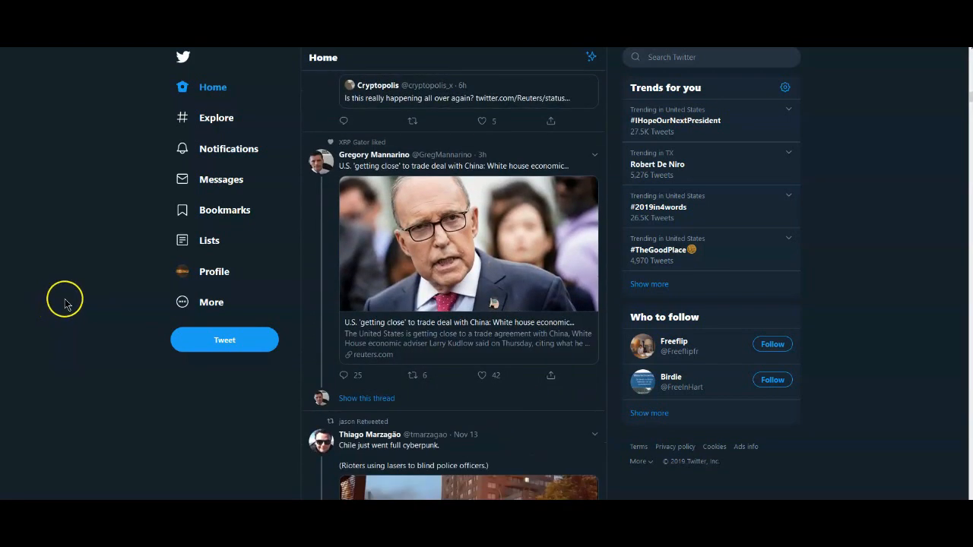
scroll("down", 3)
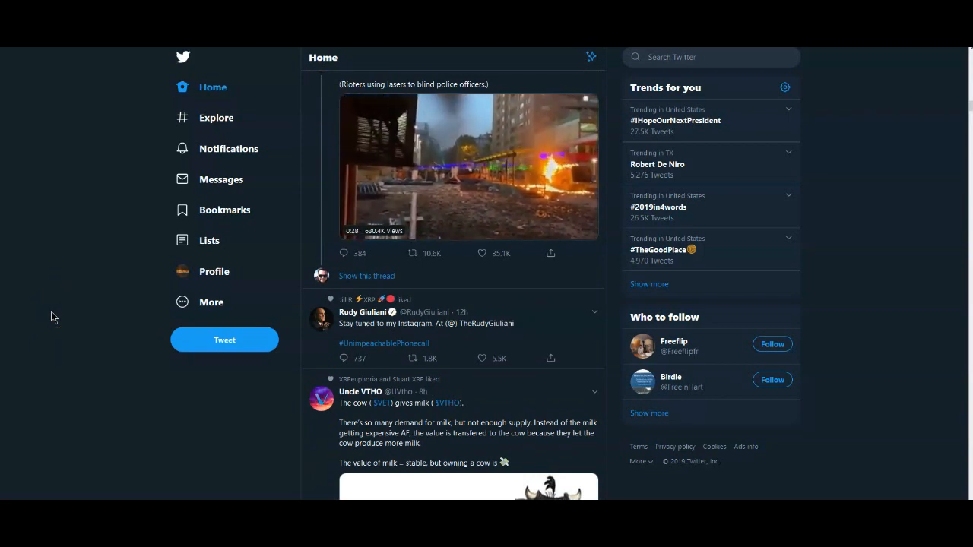
mouse_move(33, 326)
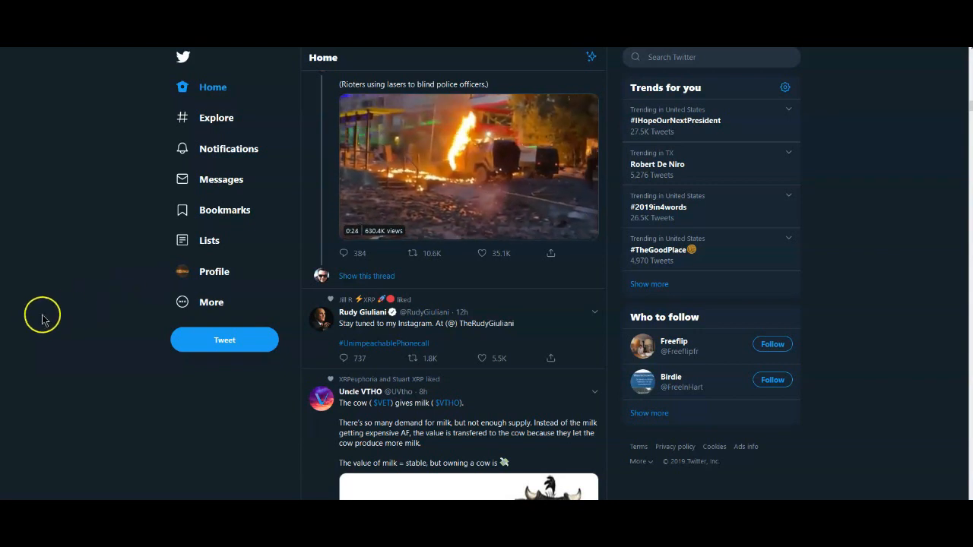
- Keep scrolling the Home feed until the Andrew Yang paper-receipts tweet appears
scroll("down", 3)
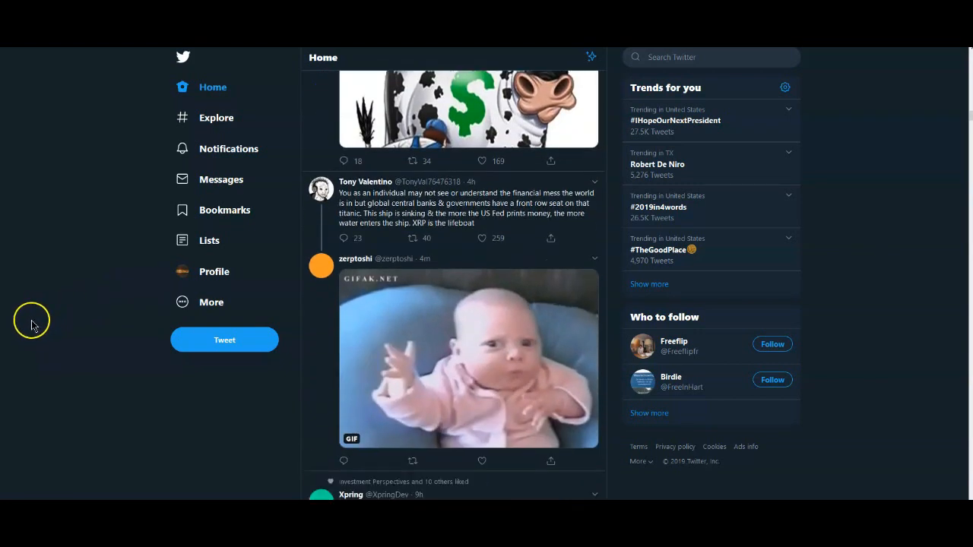
scroll("down", 3)
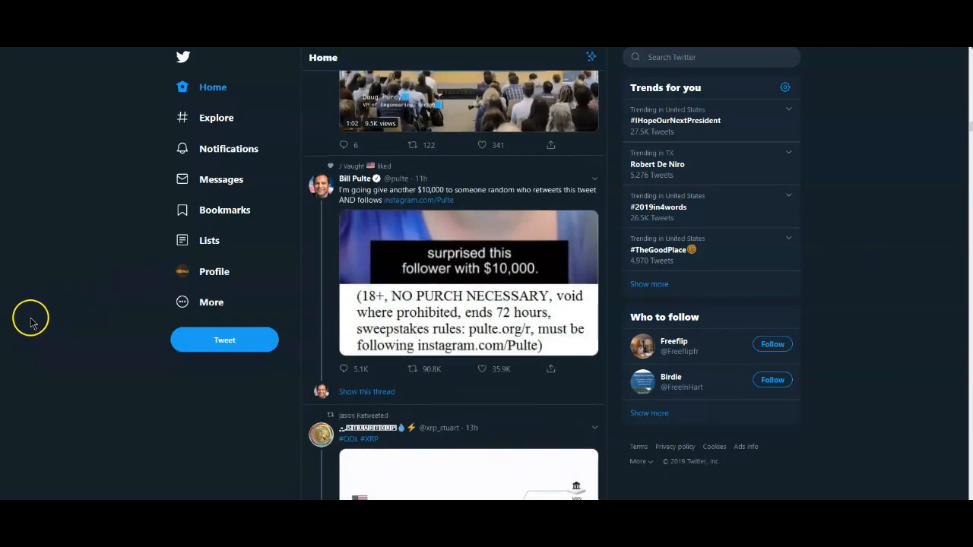
scroll("down", 3)
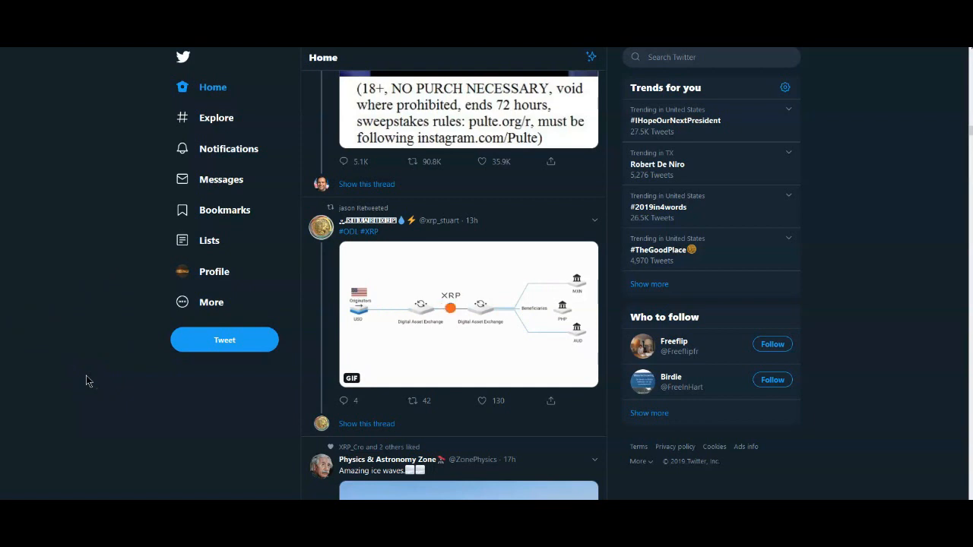
scroll("down", 3)
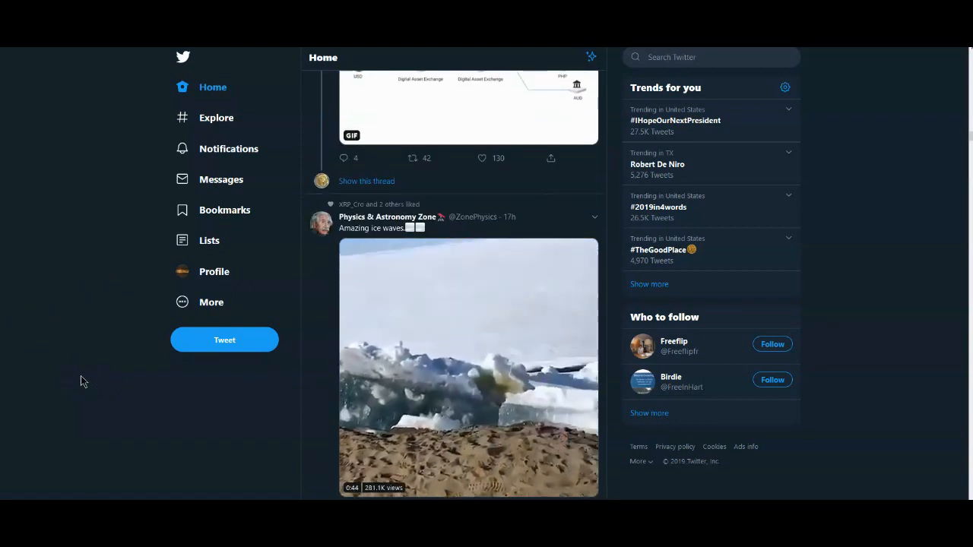
scroll("down", 3)
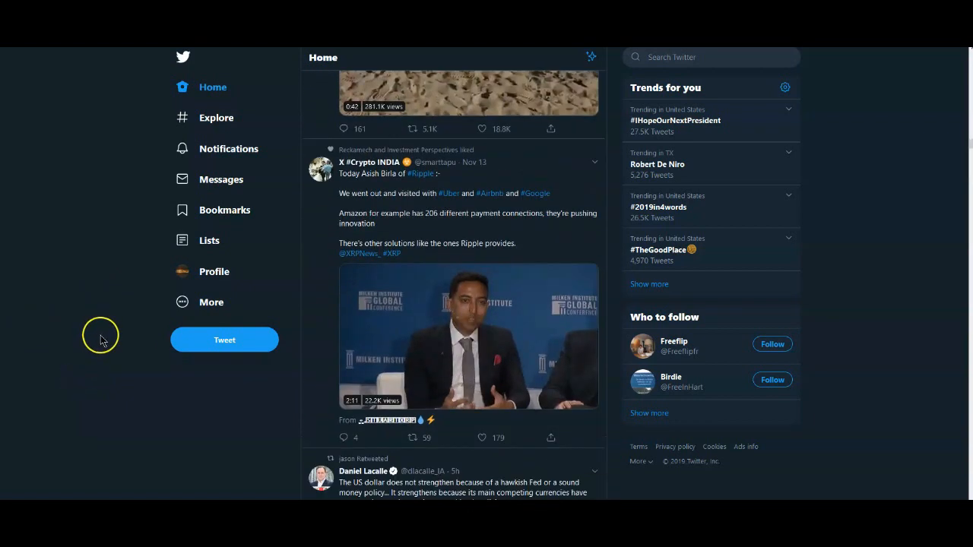
scroll("down", 3)
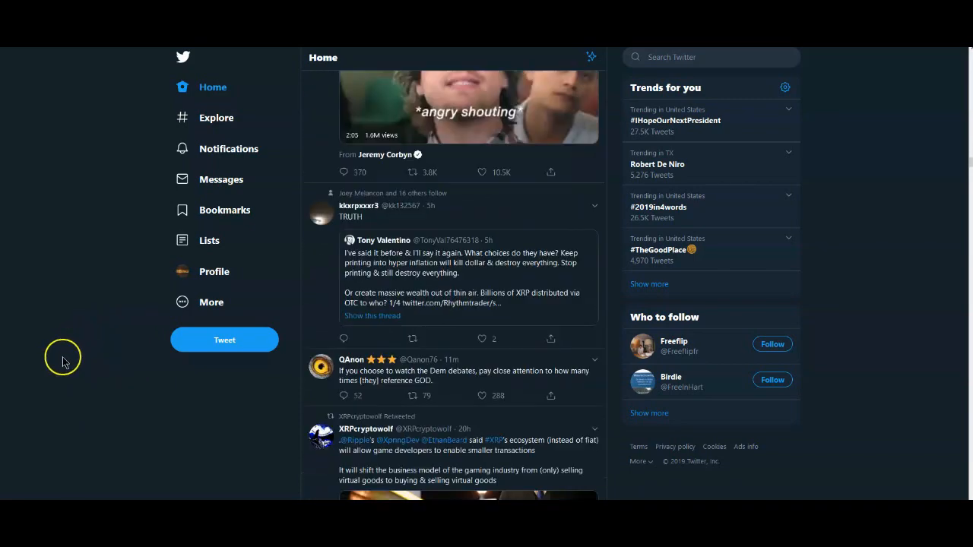
scroll("down", 3)
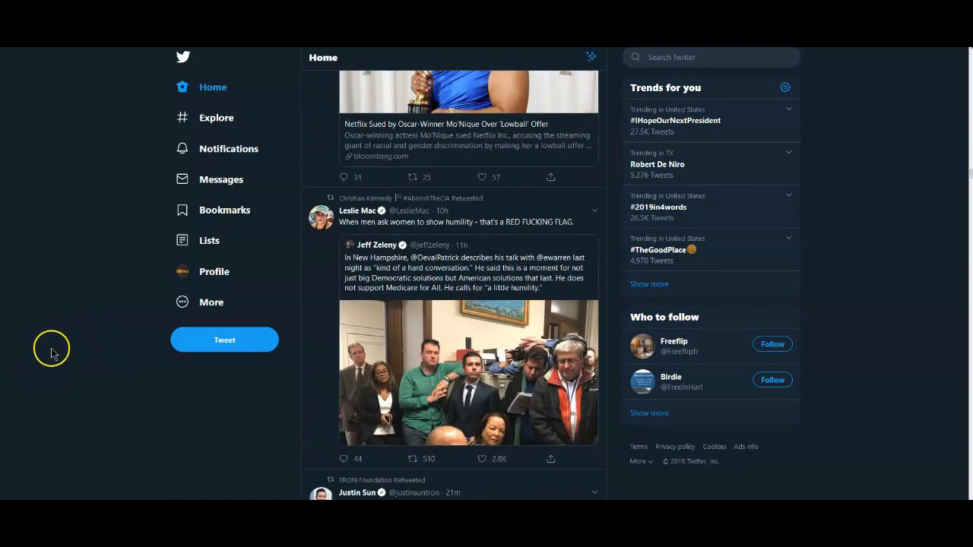
scroll("down", 3)
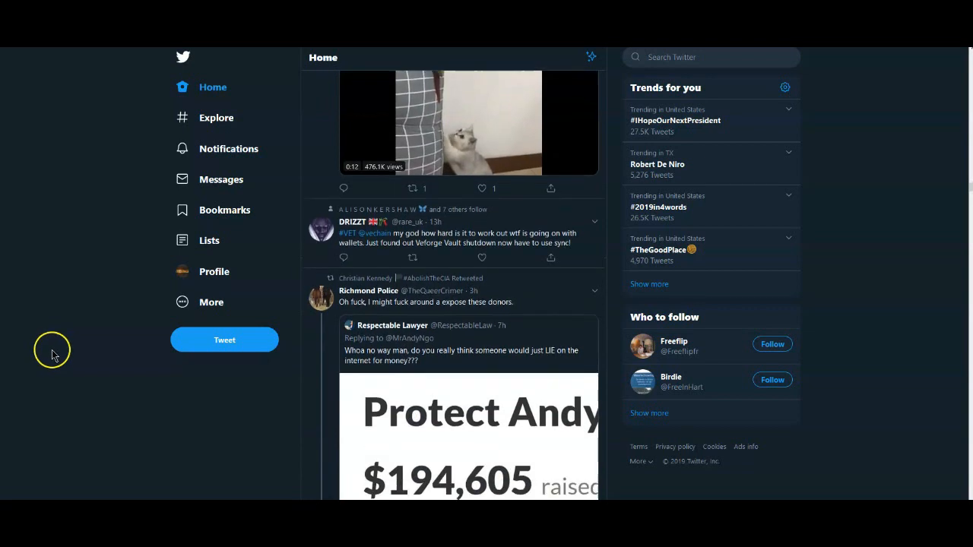
scroll("down", 3)
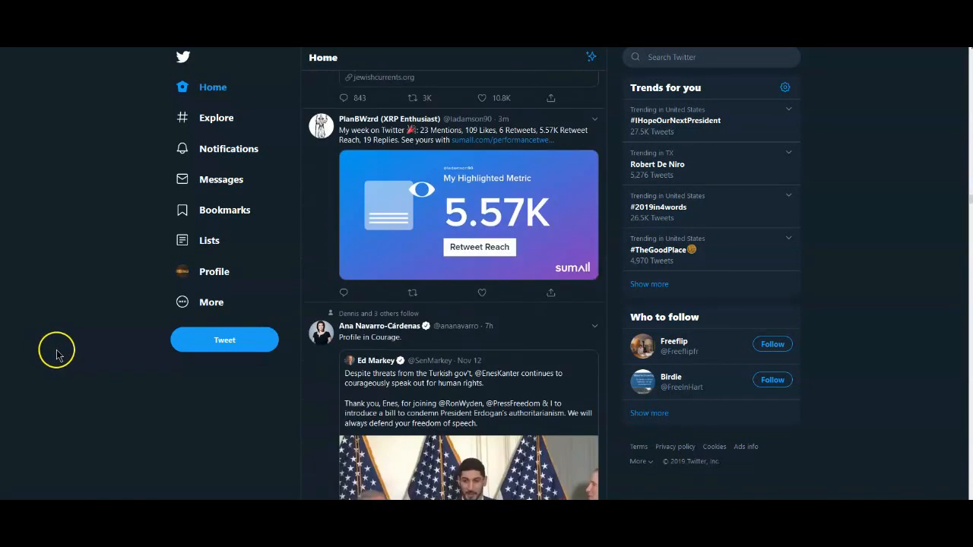
scroll("down", 3)
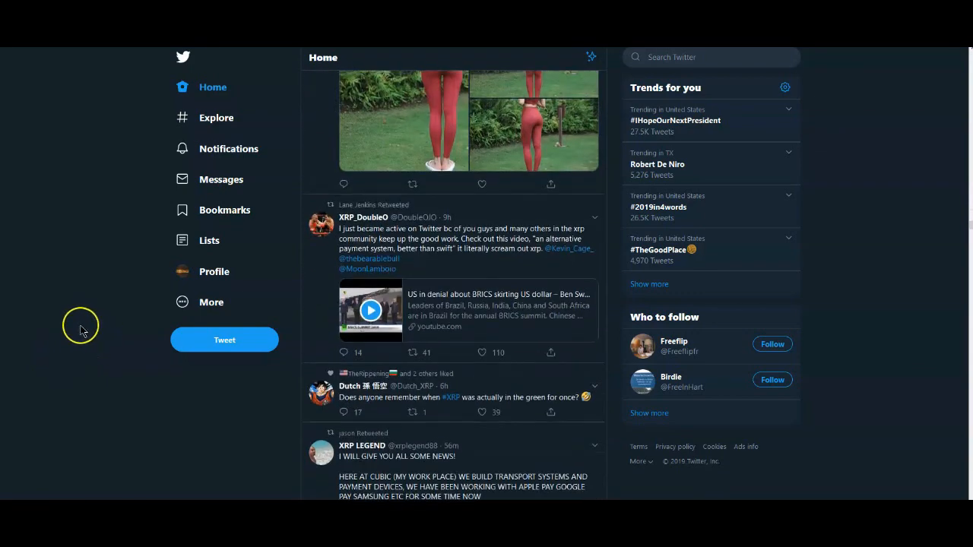
scroll("down", 3)
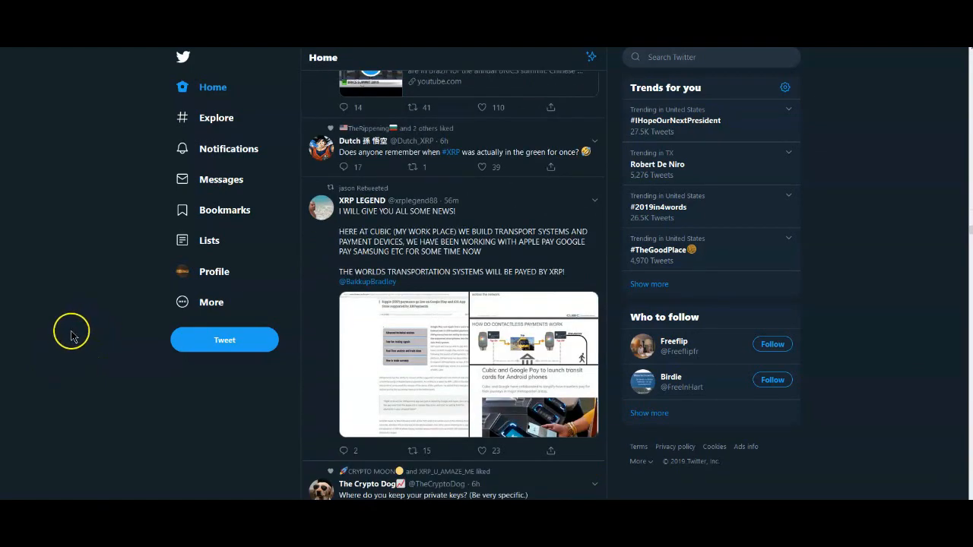
scroll("down", 3)
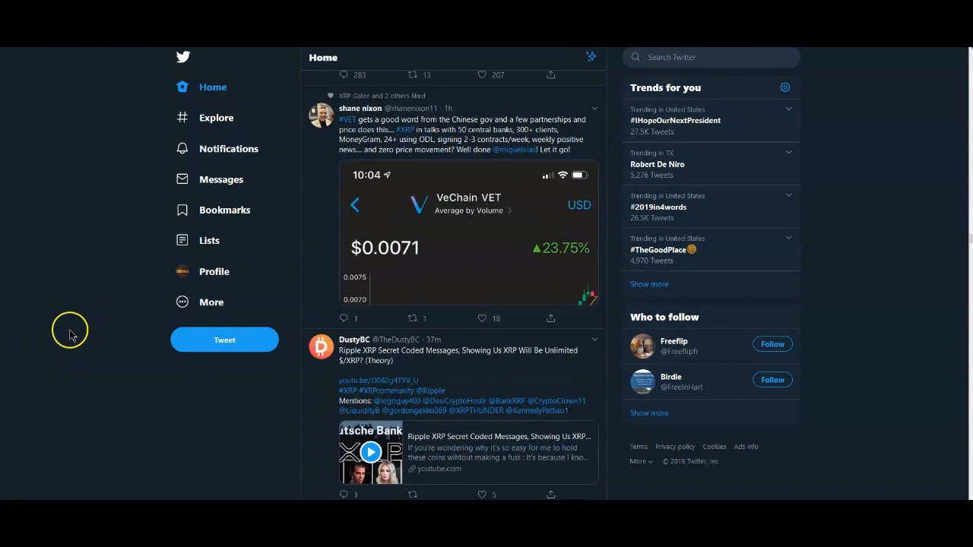
scroll("down", 3)
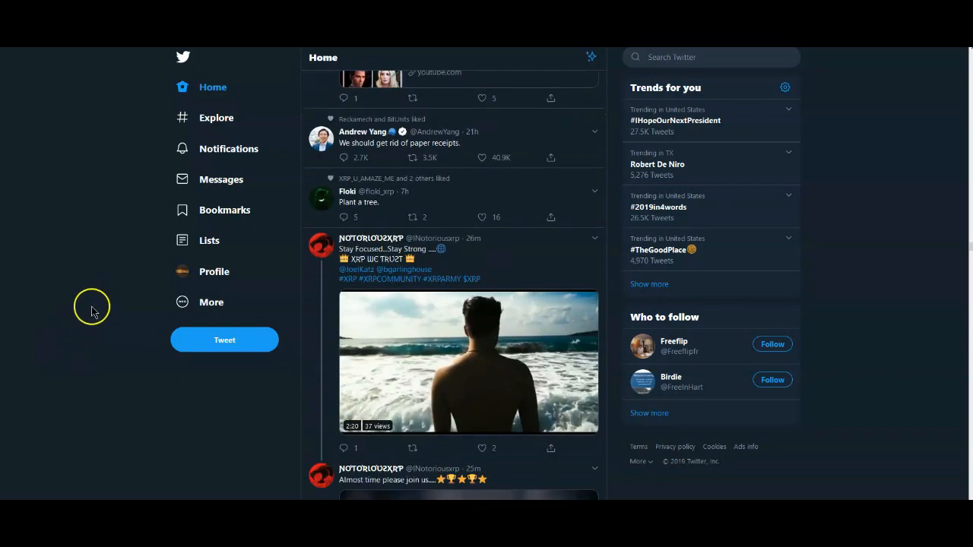